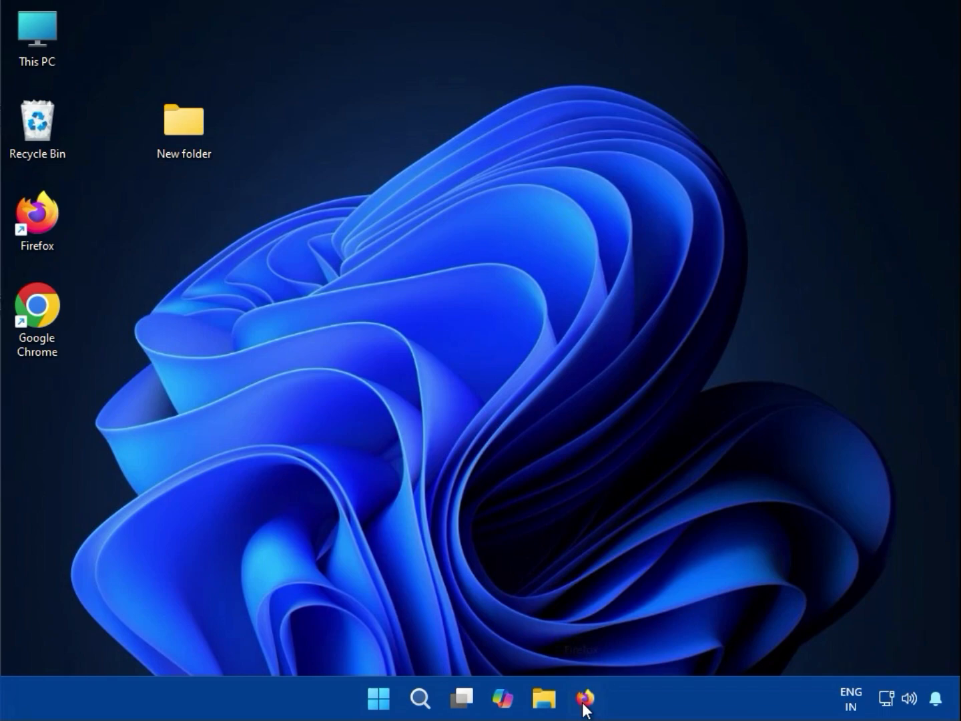
Step: Launch Firefox from the taskbar to reach HP India's online store
click(584, 698)
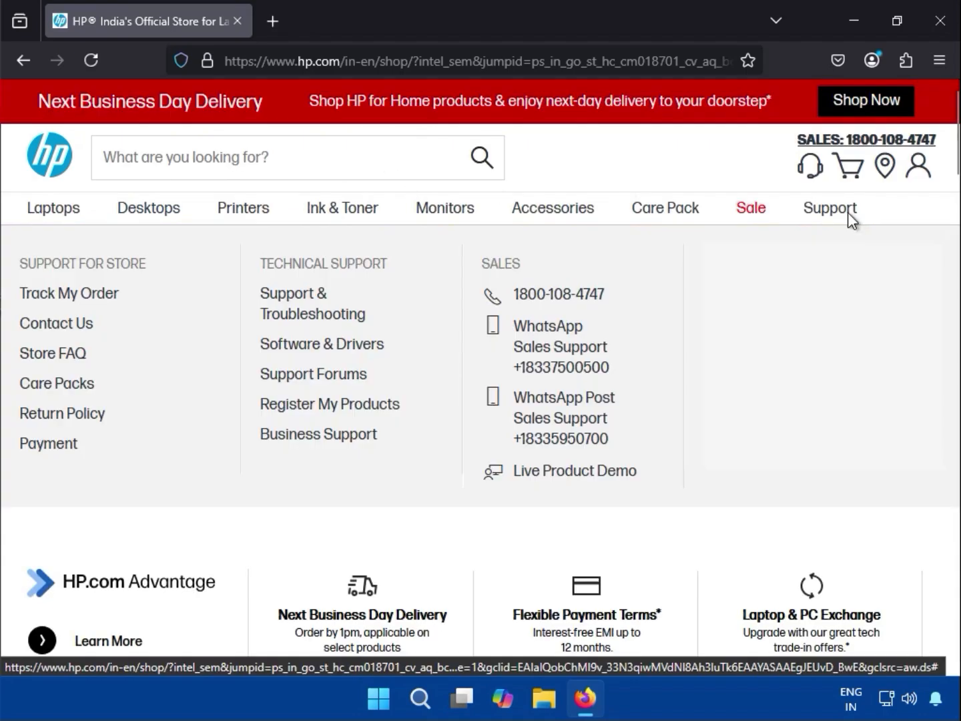
mouse_move(481, 287)
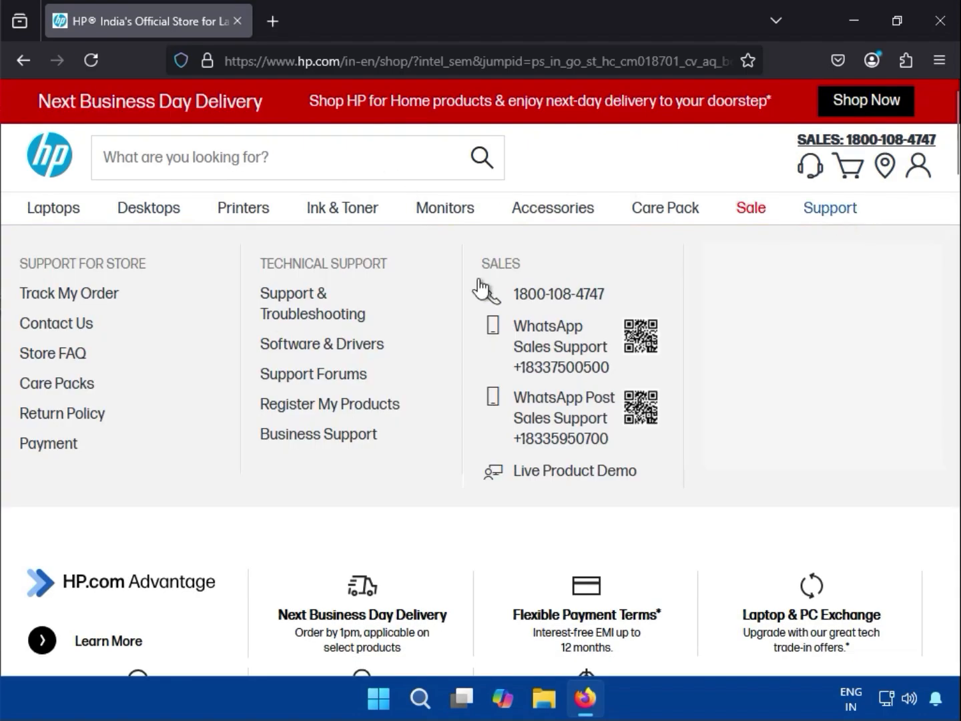
mouse_move(304, 352)
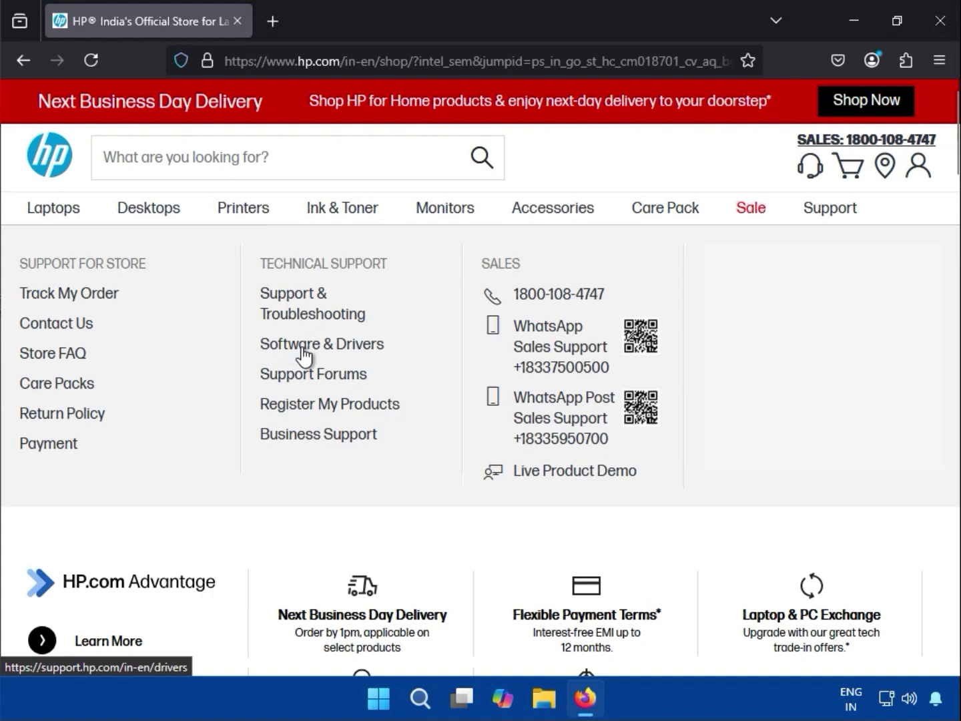
Step: Go to HP's printer Software & Drivers page and search for 'deskjet 2820'
click(321, 344)
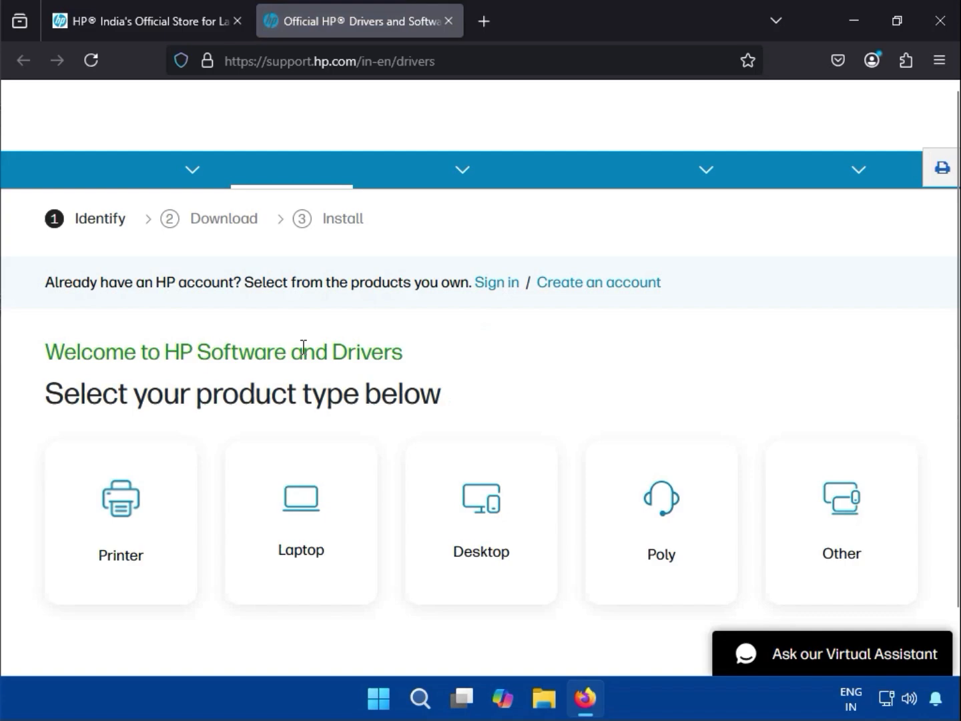
click(121, 520)
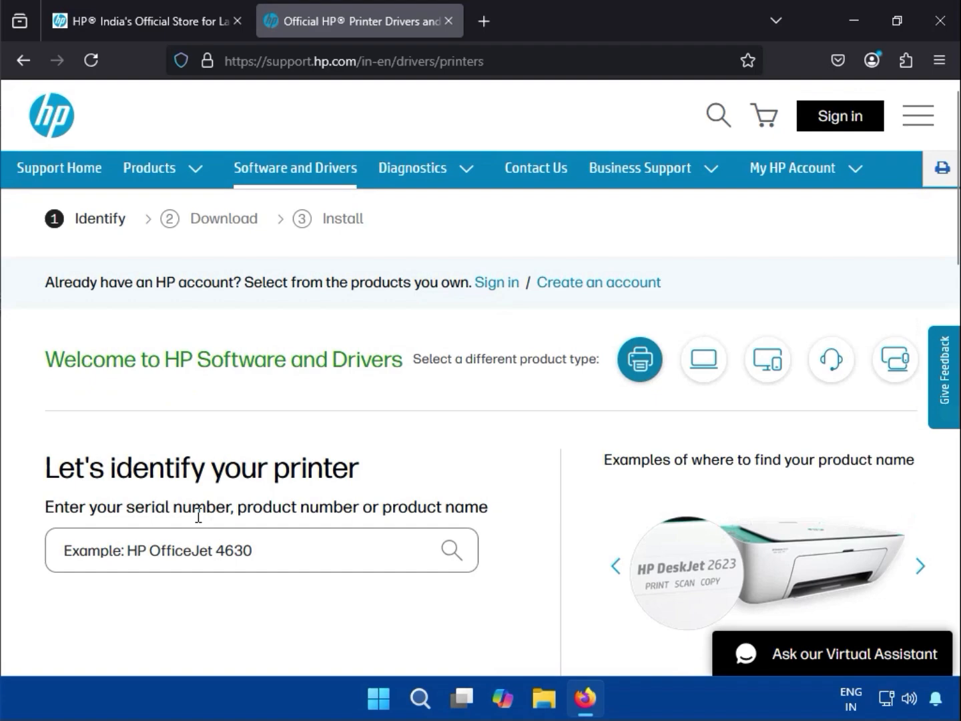
click(260, 550)
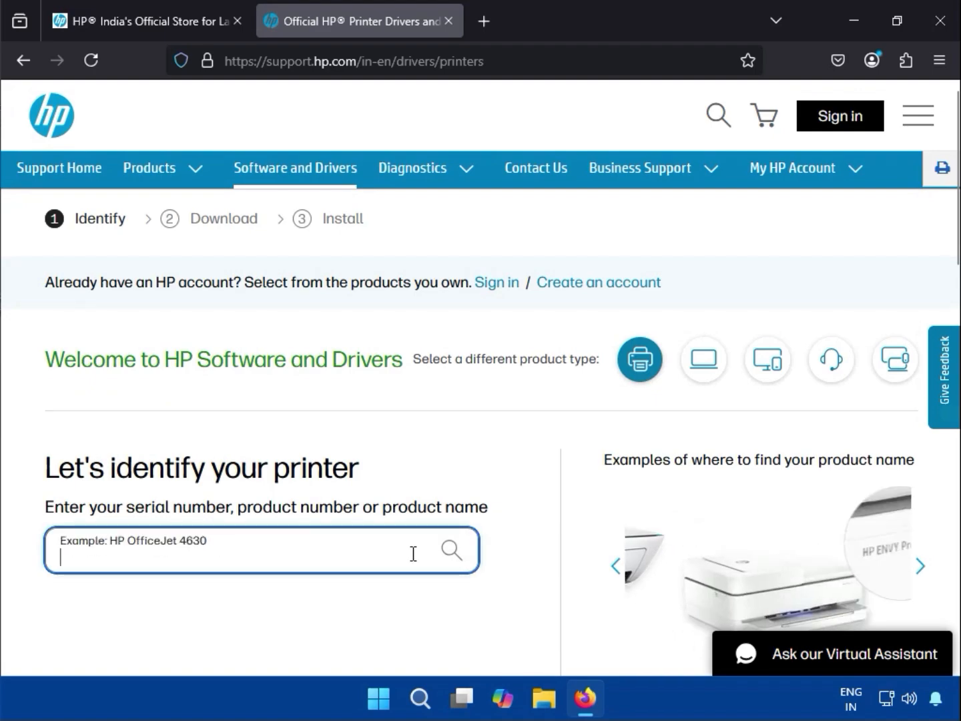
text(deskjet 2820)
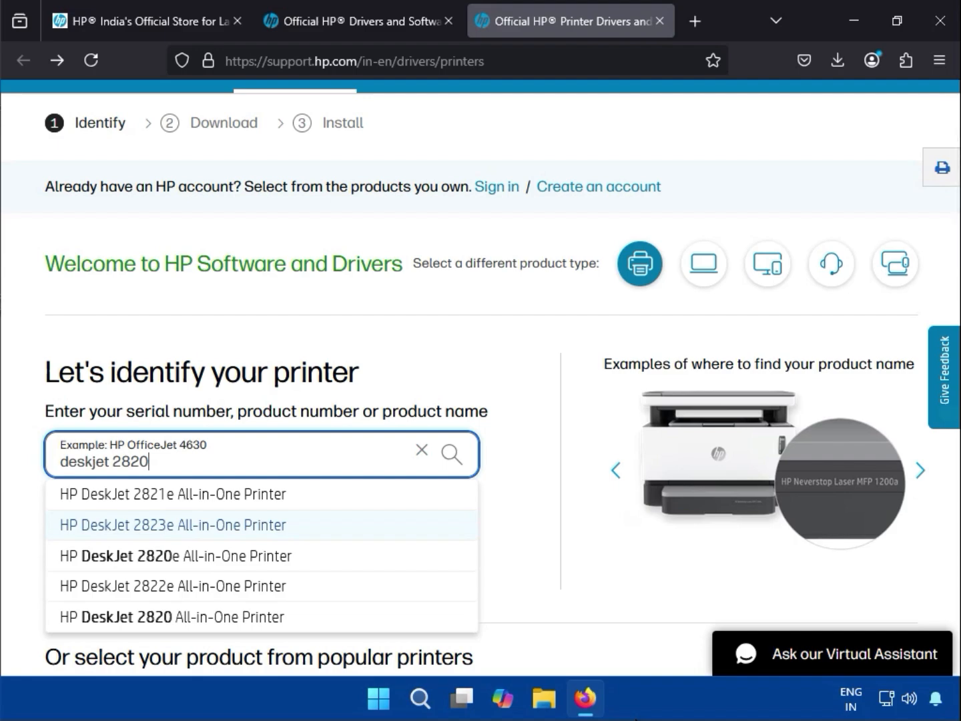
mouse_move(110, 471)
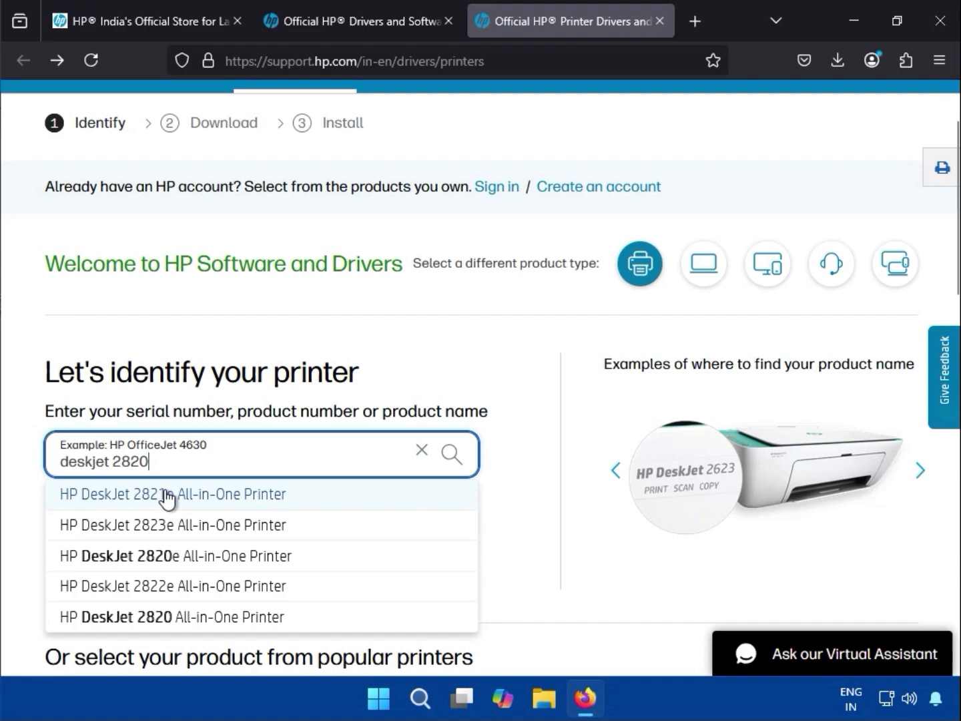
mouse_move(90, 629)
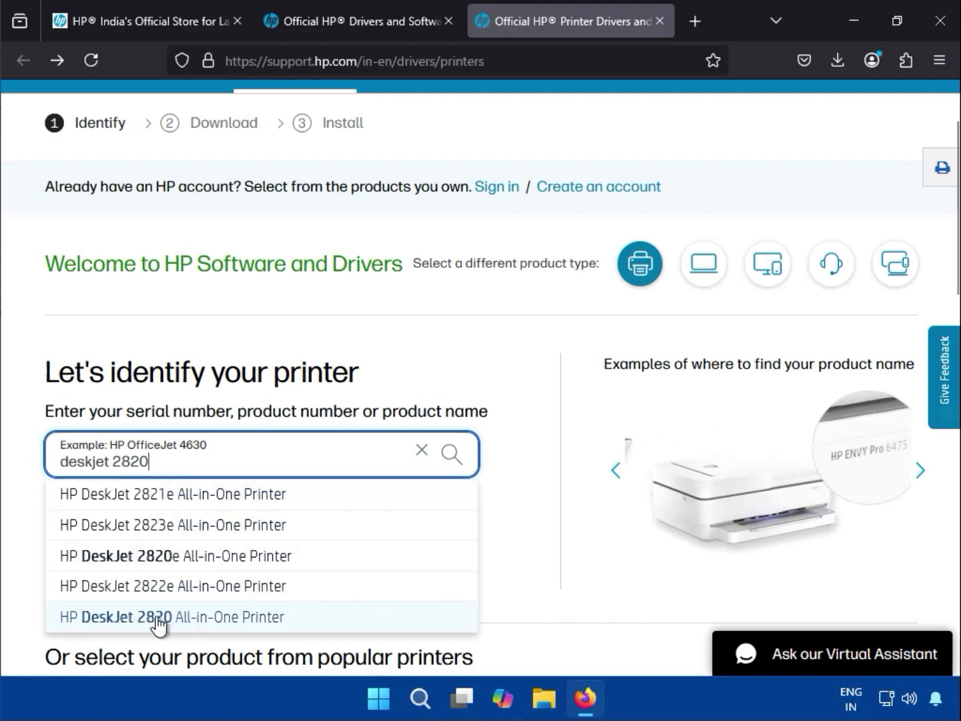
Step: Pick the HP DeskJet 2820 All-in-One Printer and set Windows 11 as the operating system
click(170, 616)
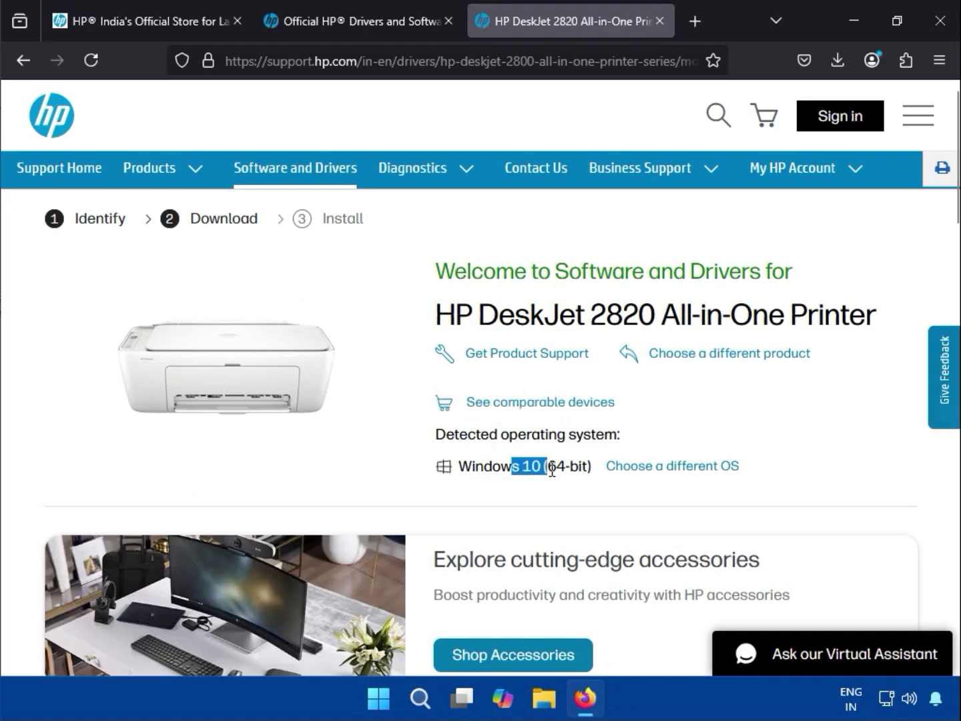
click(671, 466)
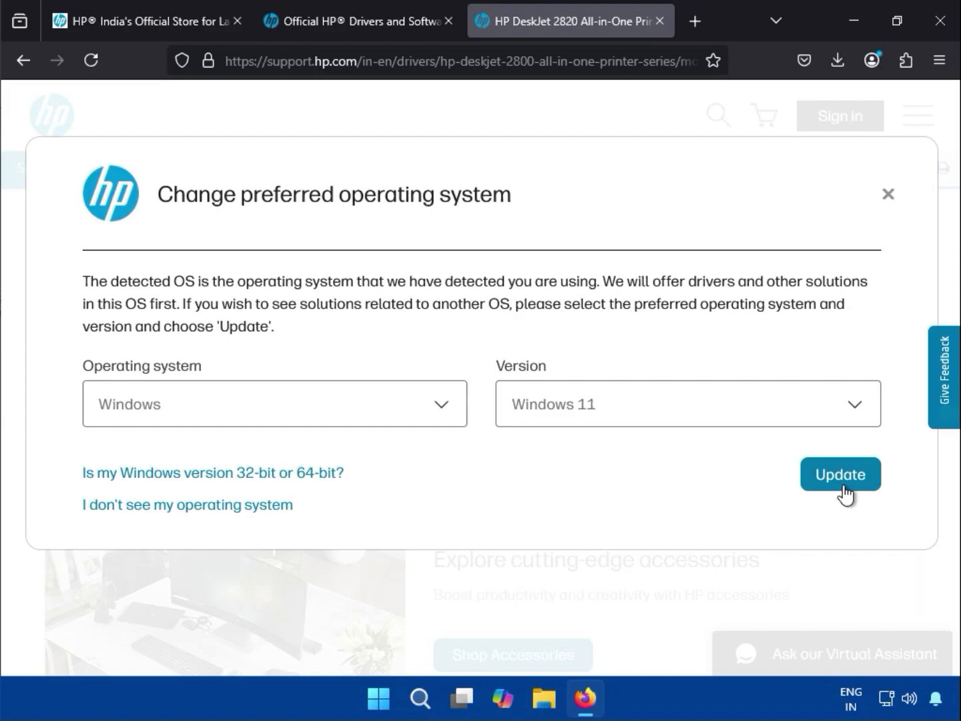
click(839, 473)
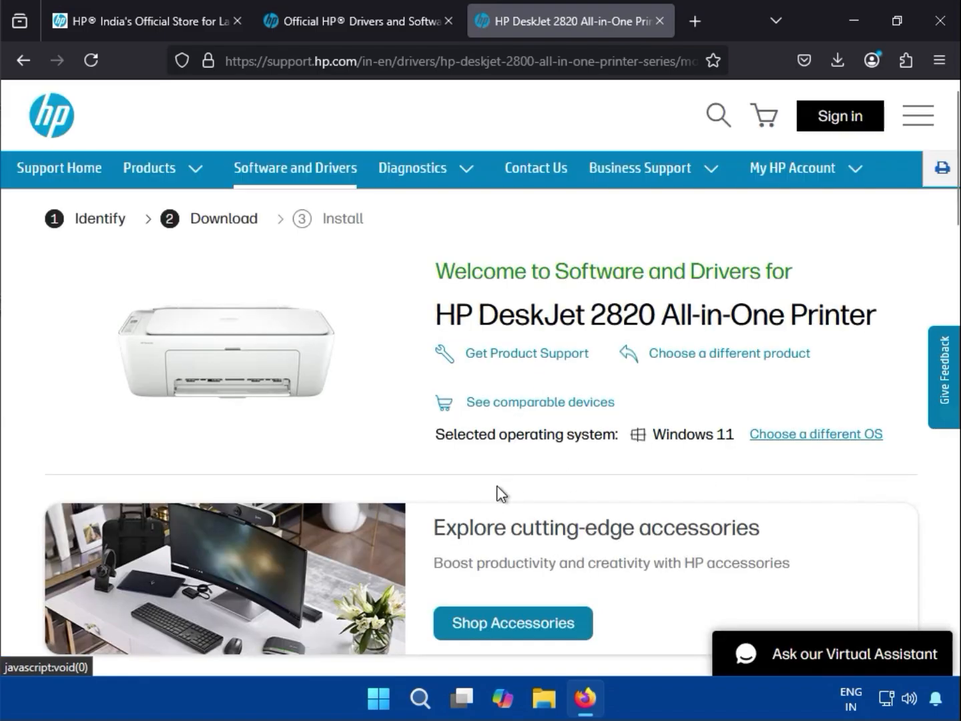
scroll(down, 3)
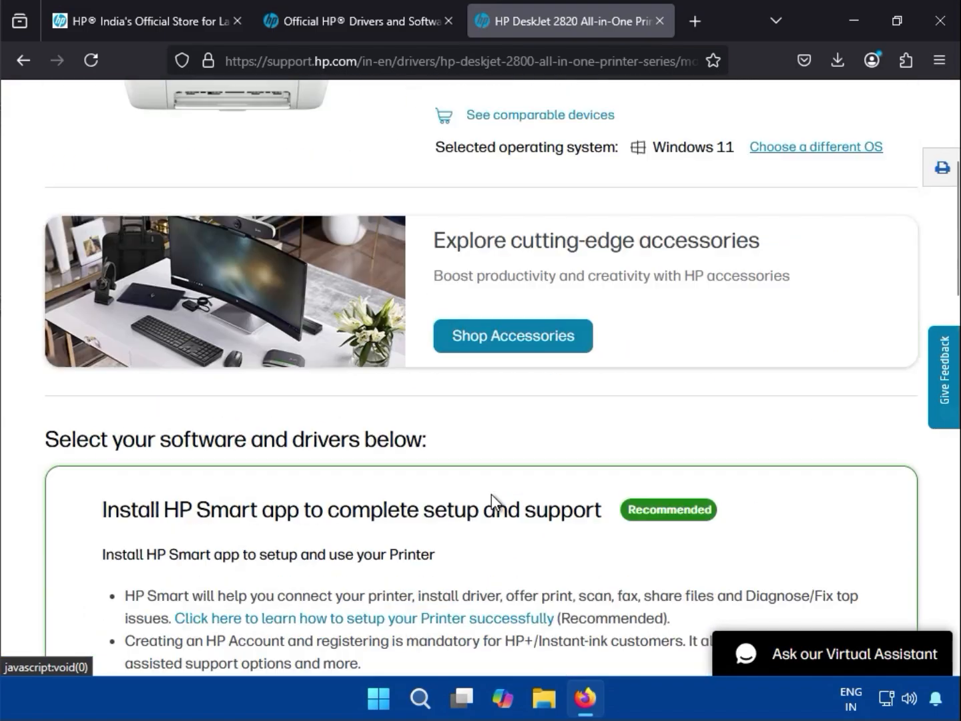
mouse_move(683, 150)
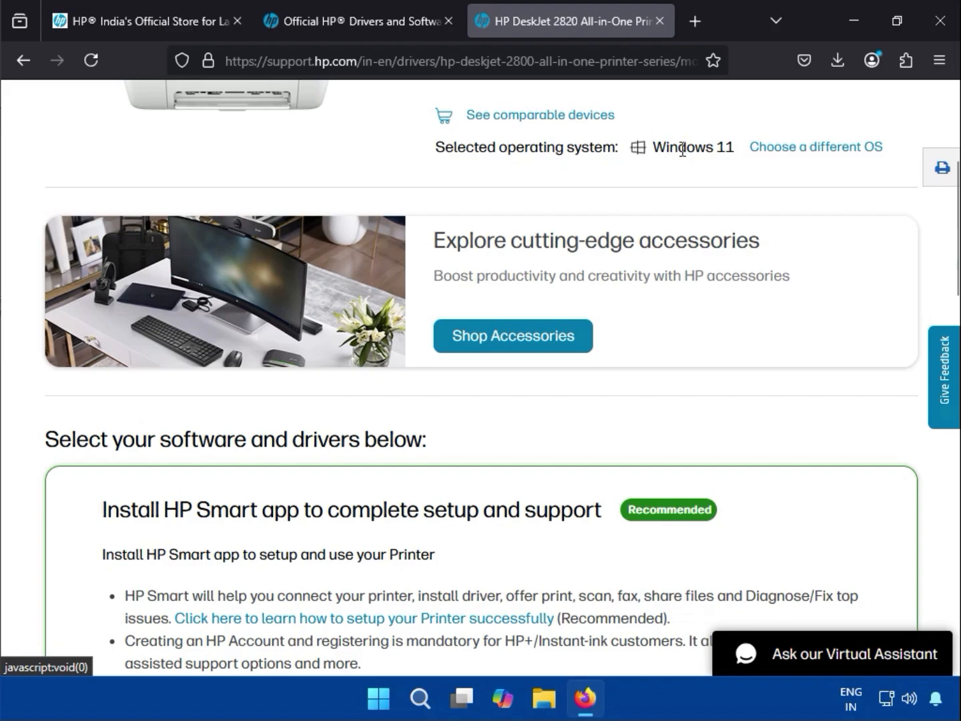
Step: Browse the DeskJet 2820 download sections and expand Installation Software and Driver
scroll(down, 3)
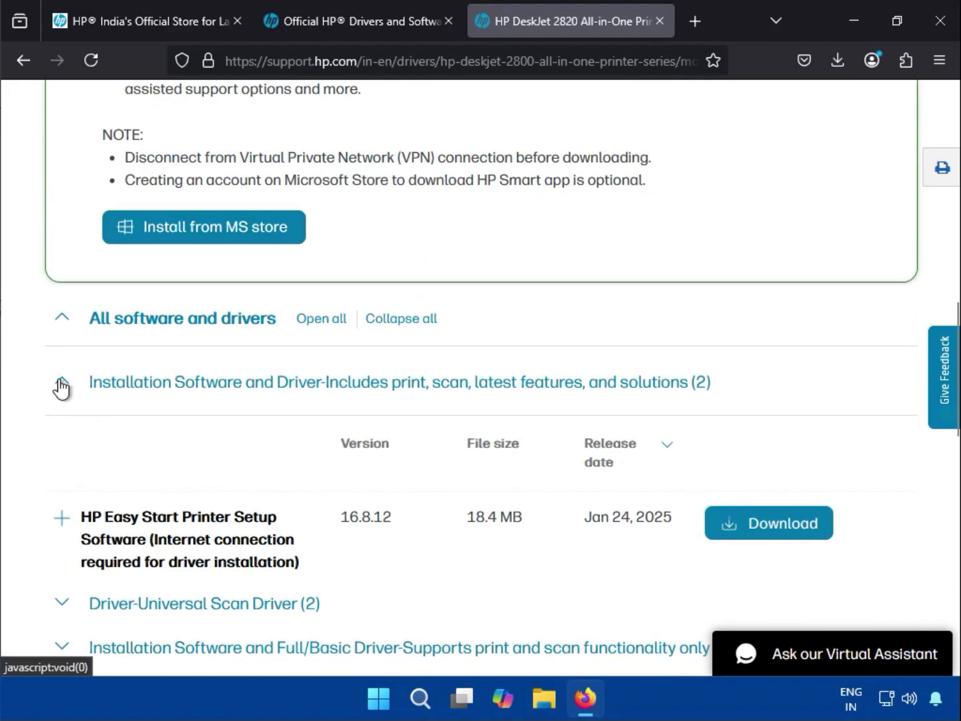
click(61, 384)
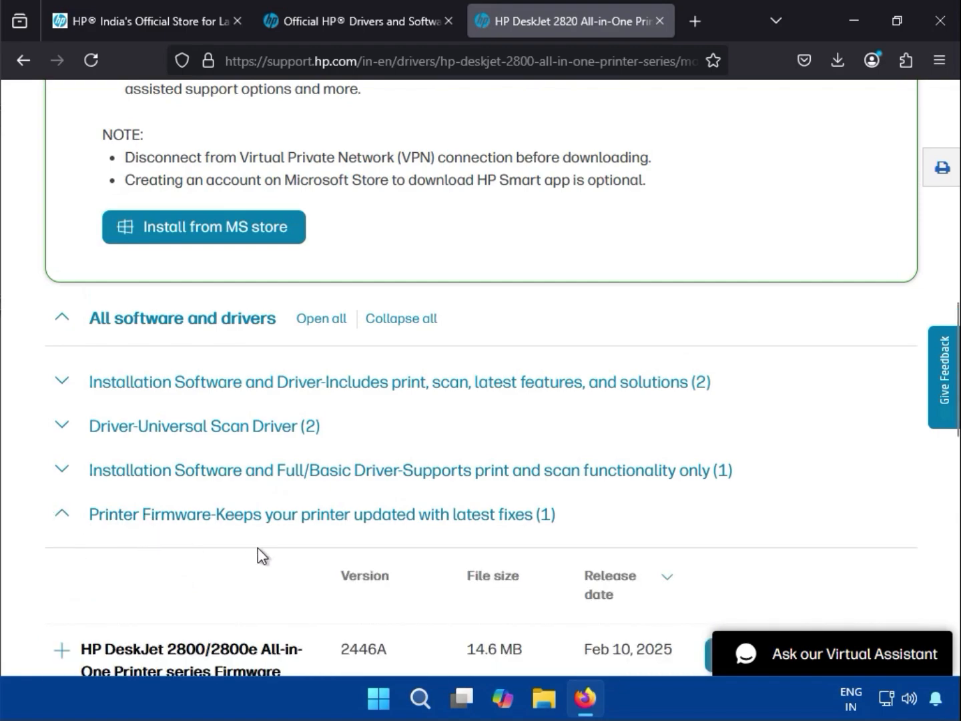
scroll(down, 3)
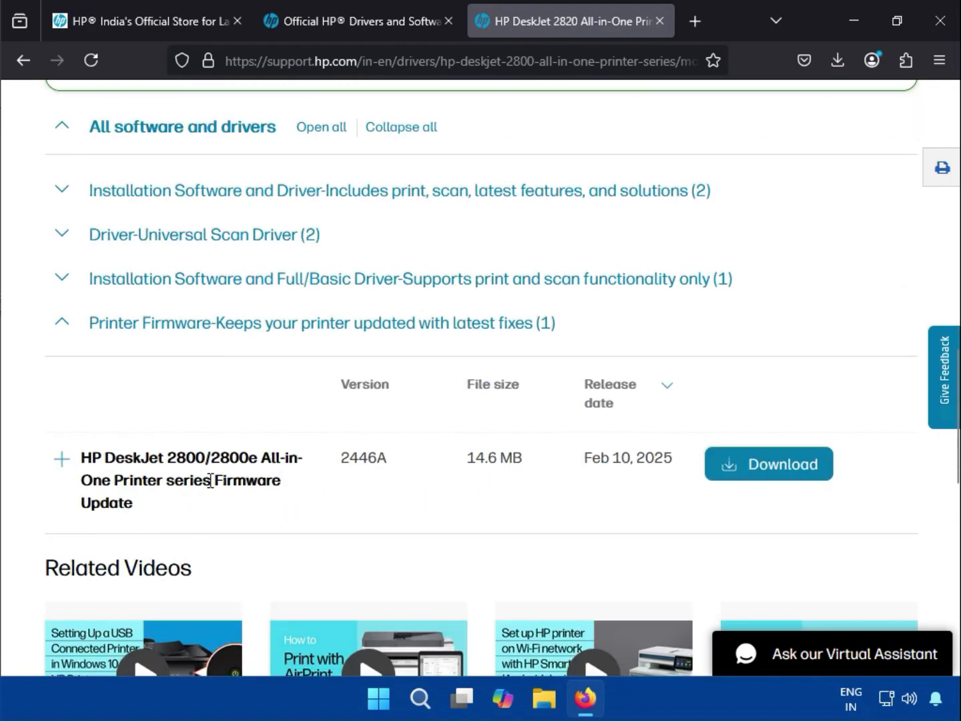
double_click(247, 480)
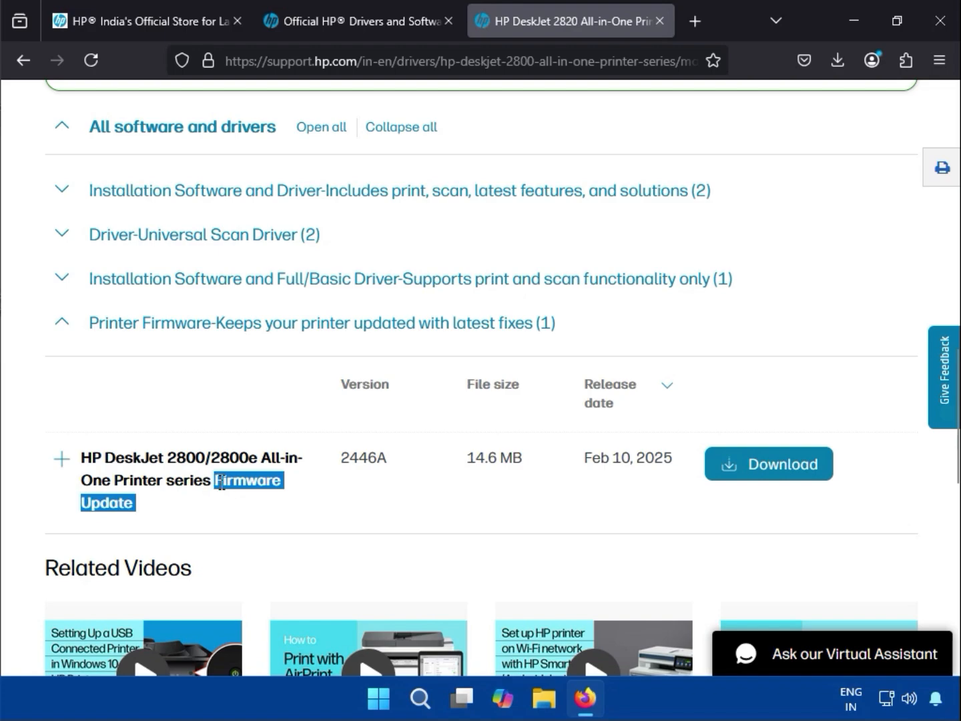
mouse_move(744, 488)
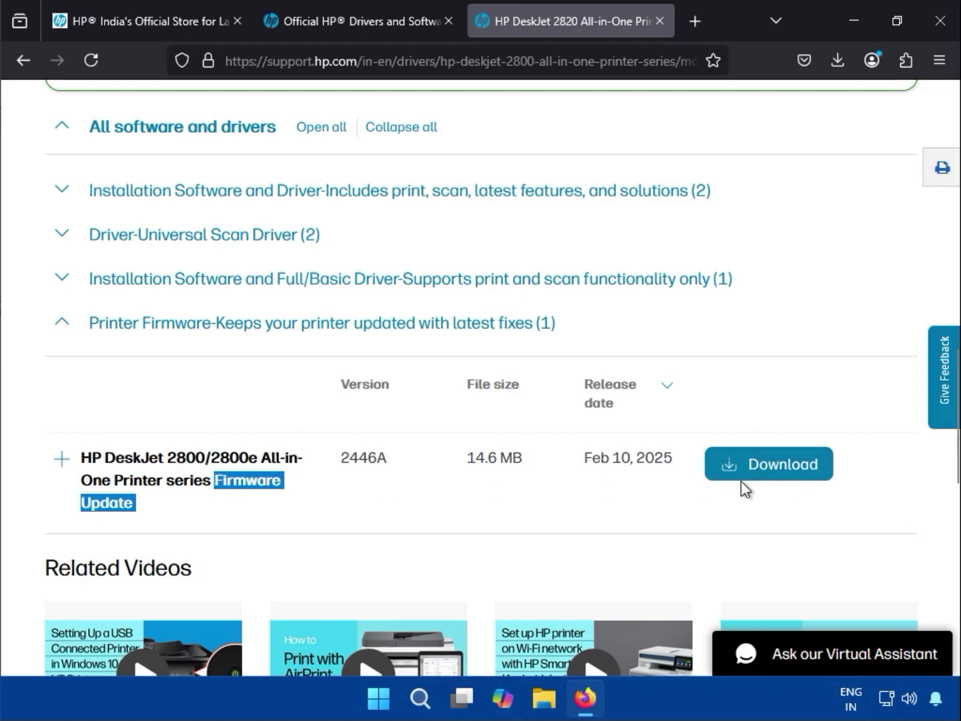
mouse_move(61, 340)
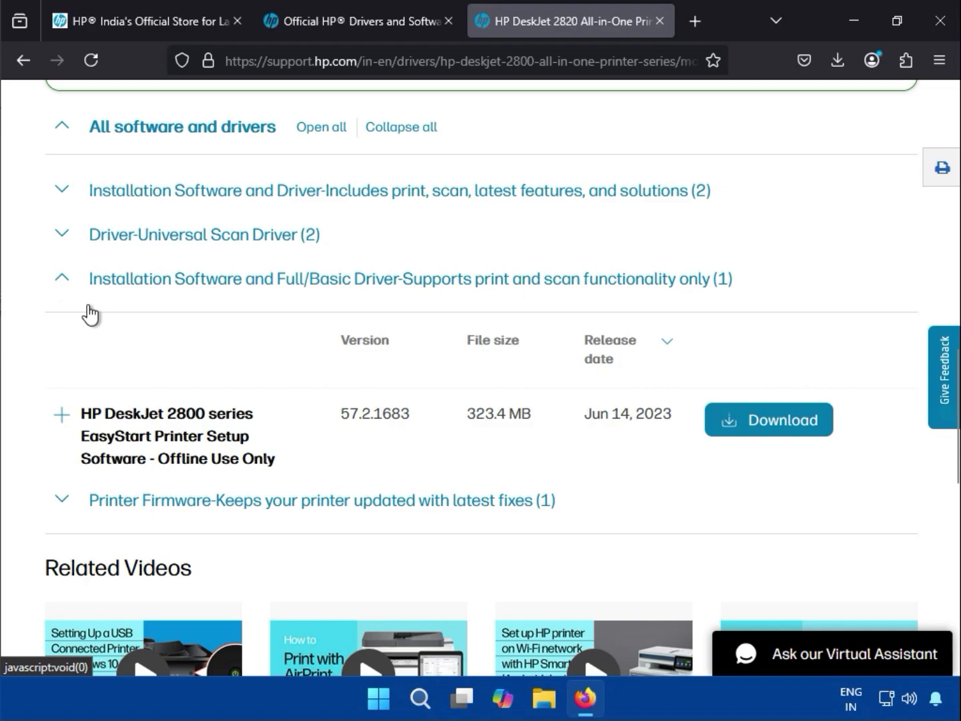
double_click(173, 458)
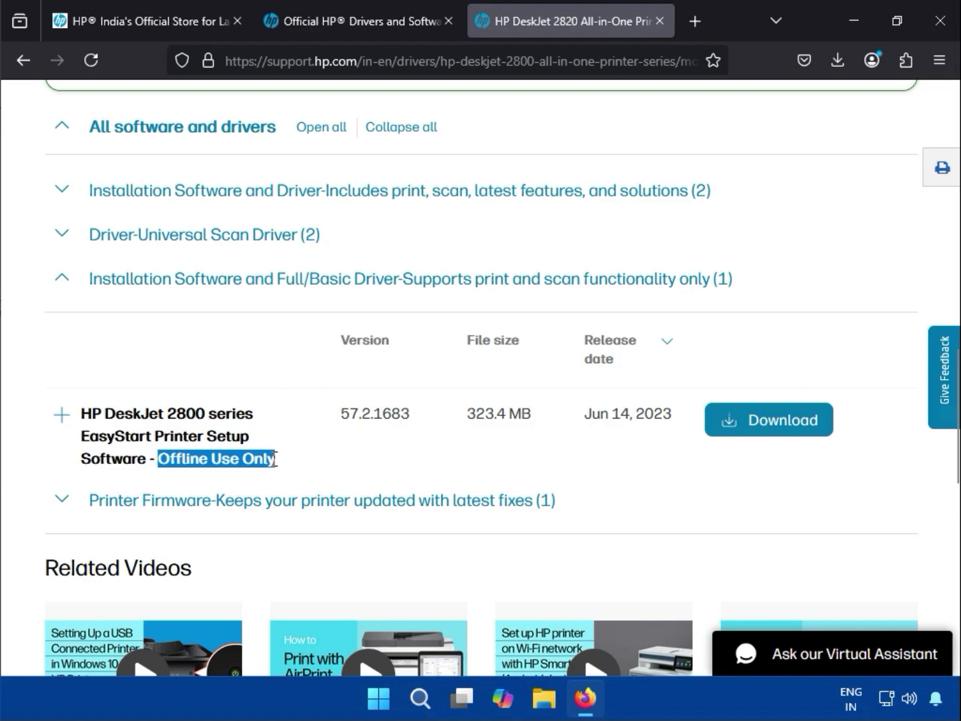
mouse_move(140, 414)
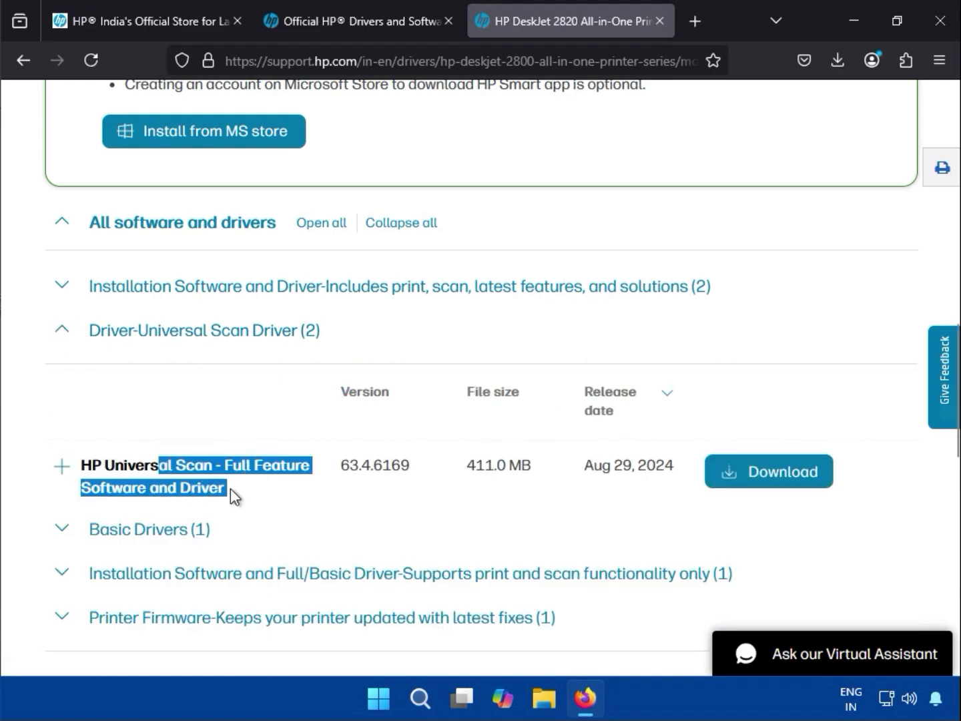
mouse_move(241, 446)
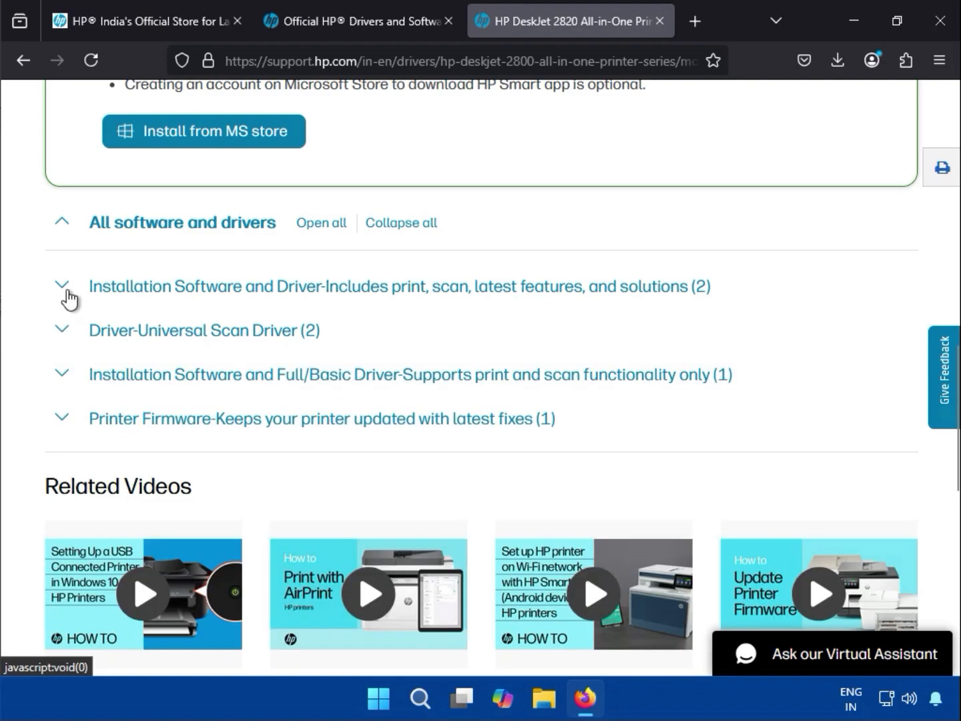
click(62, 286)
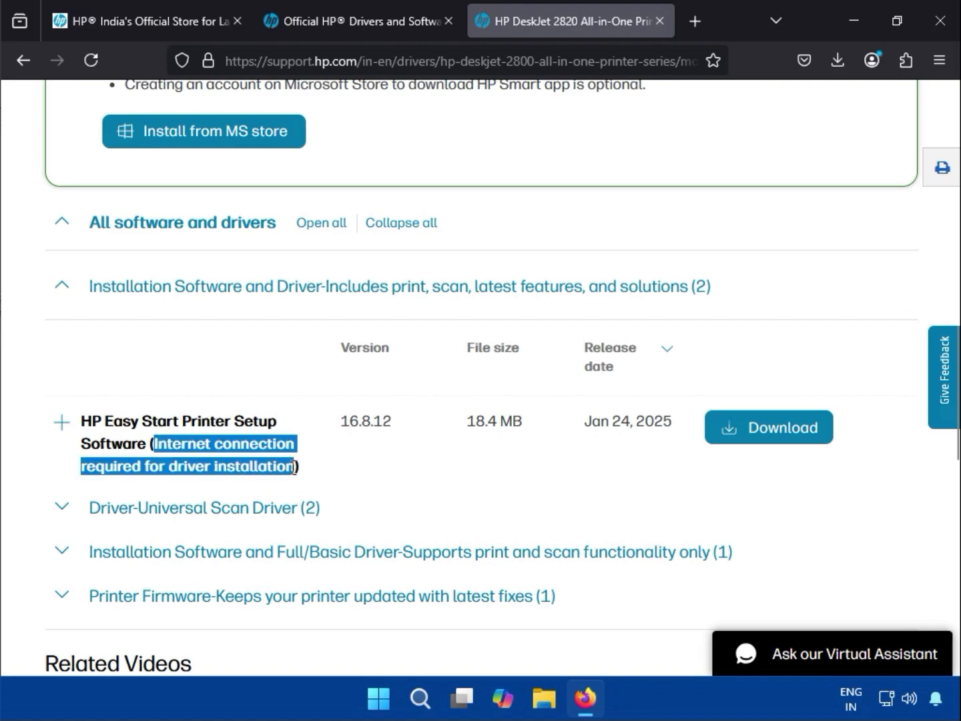
mouse_move(768, 433)
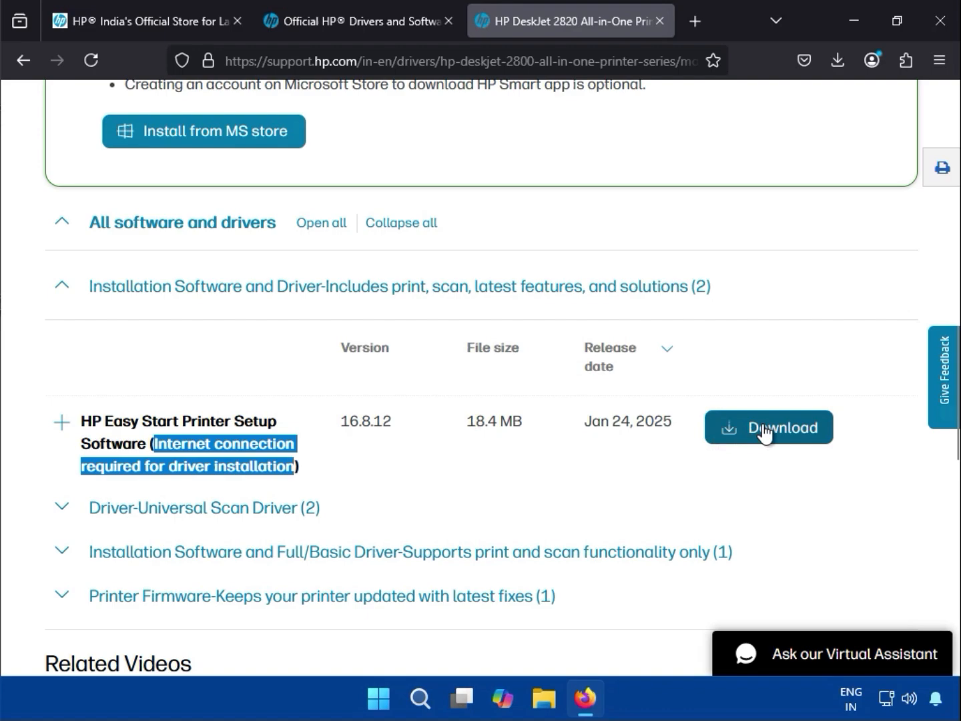
Step: Download HP Easy Start Printer Setup Software 16.8.12
click(768, 427)
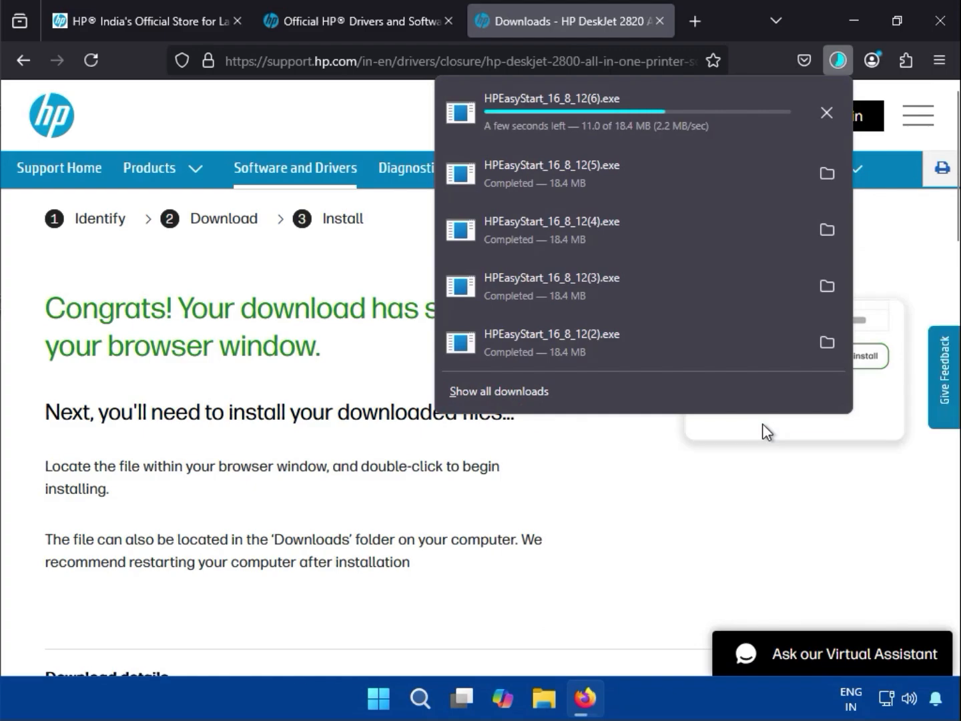
mouse_move(739, 506)
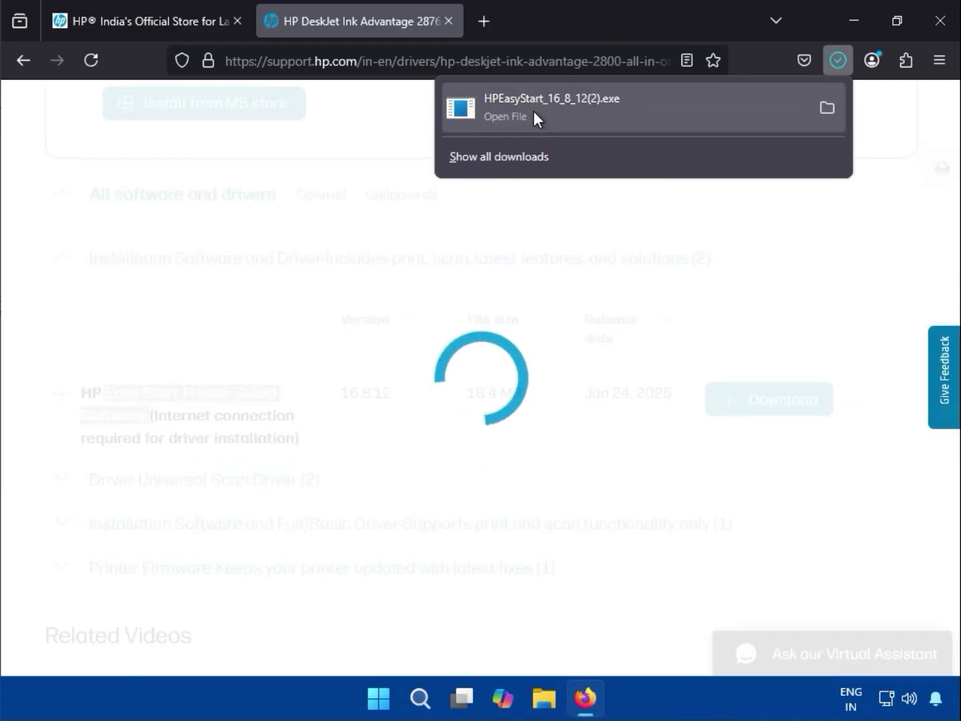
Step: Run the downloaded HPEasyStart installer and accept all data options
click(532, 119)
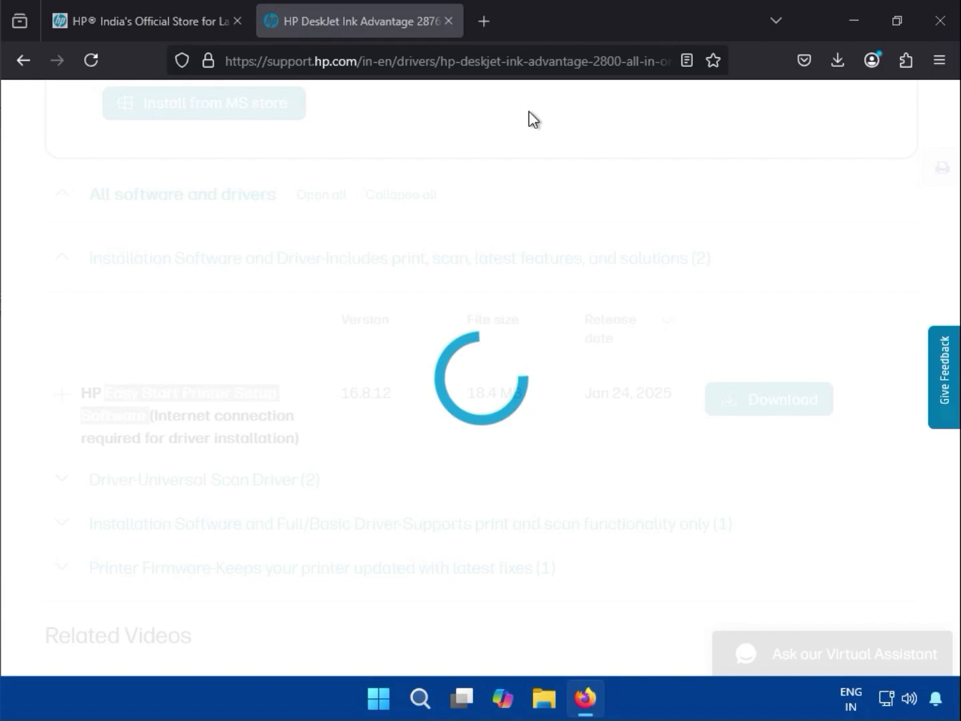
mouse_move(529, 125)
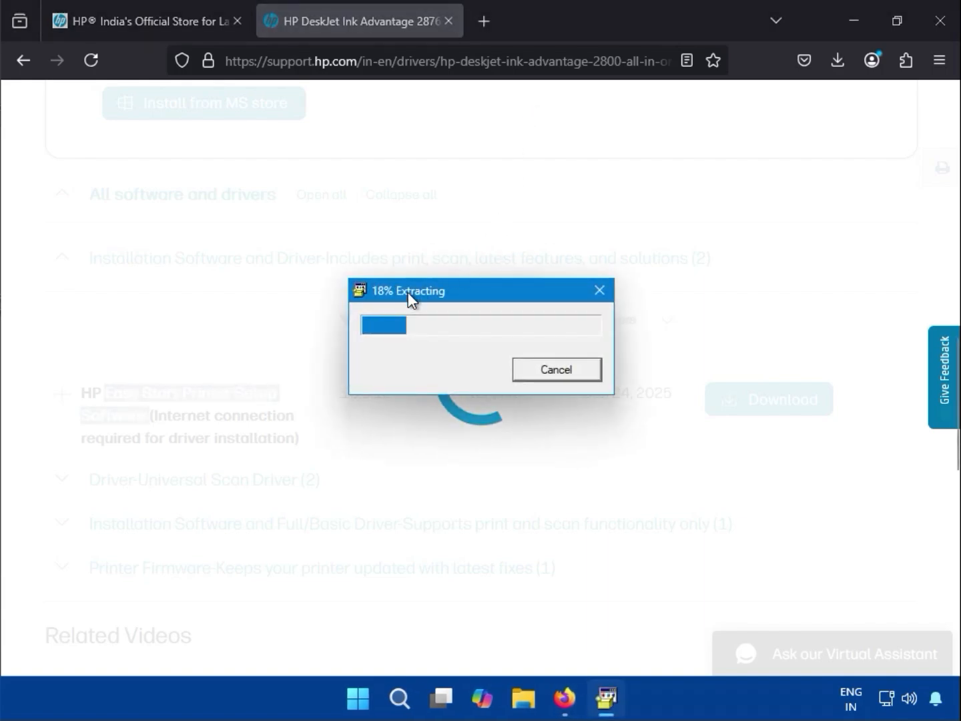
mouse_move(446, 314)
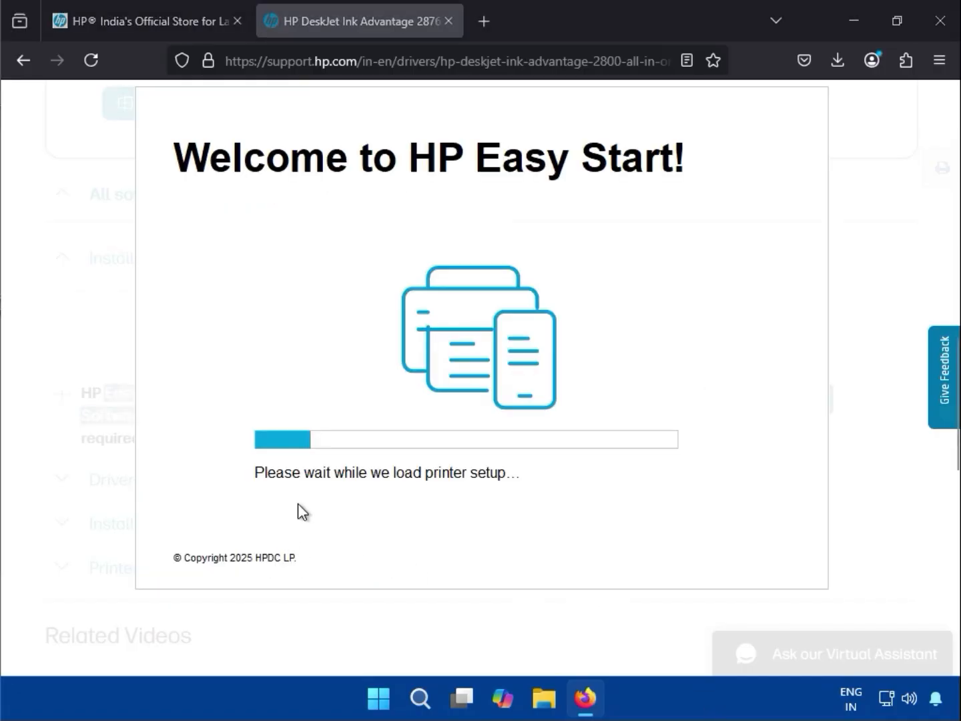
mouse_move(875, 164)
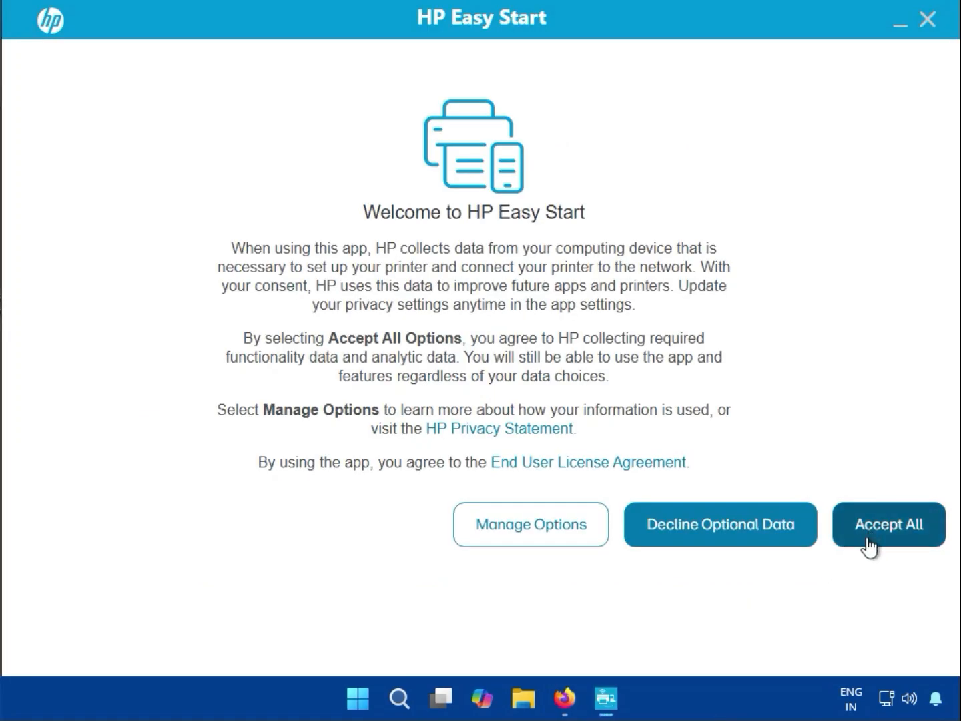
click(888, 524)
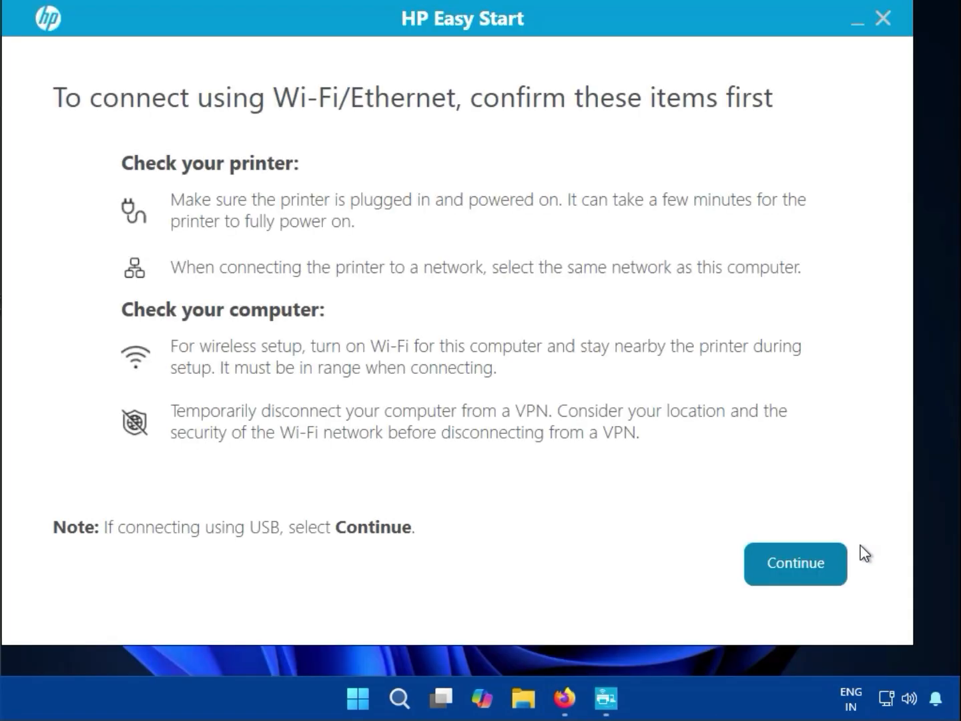
mouse_move(818, 568)
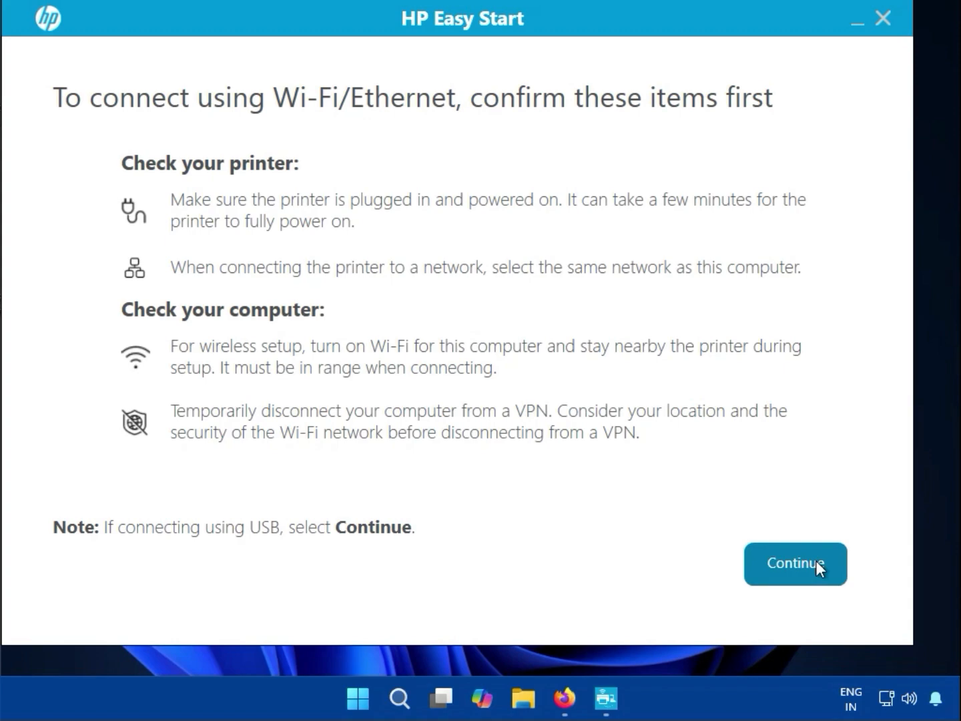
Step: Pass the checklist, choose Existing connected printer, and start the printer search
click(795, 563)
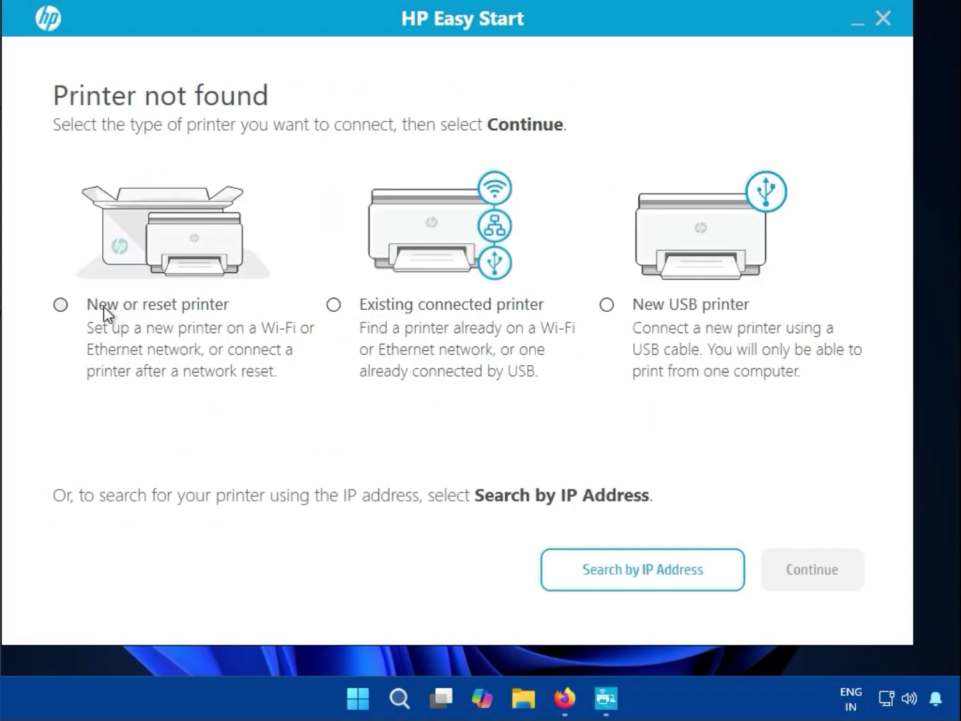
mouse_move(431, 323)
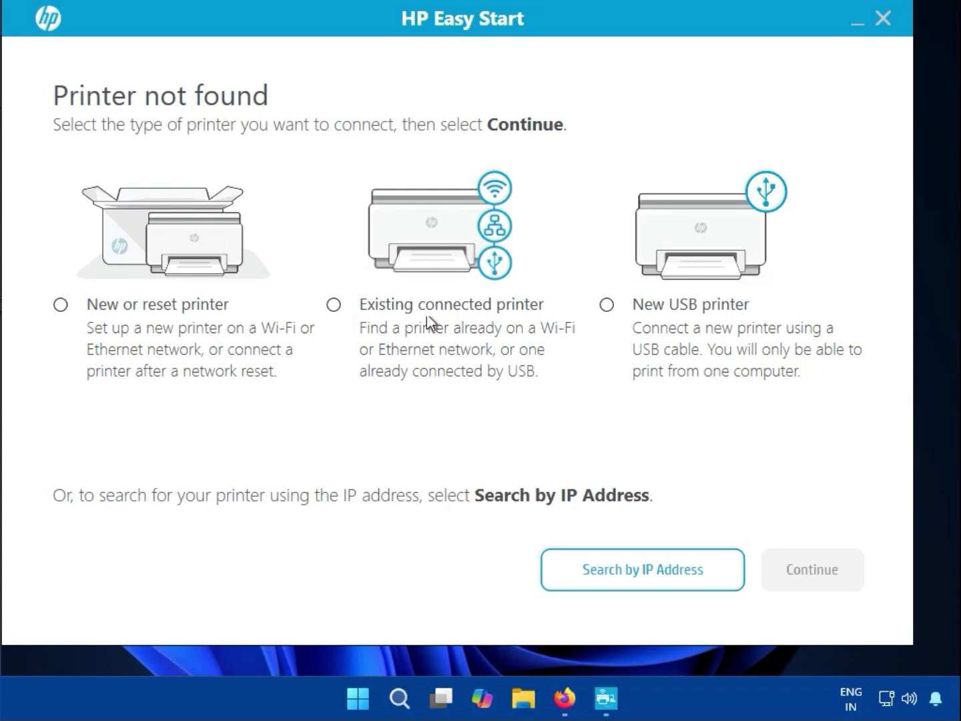
mouse_move(489, 380)
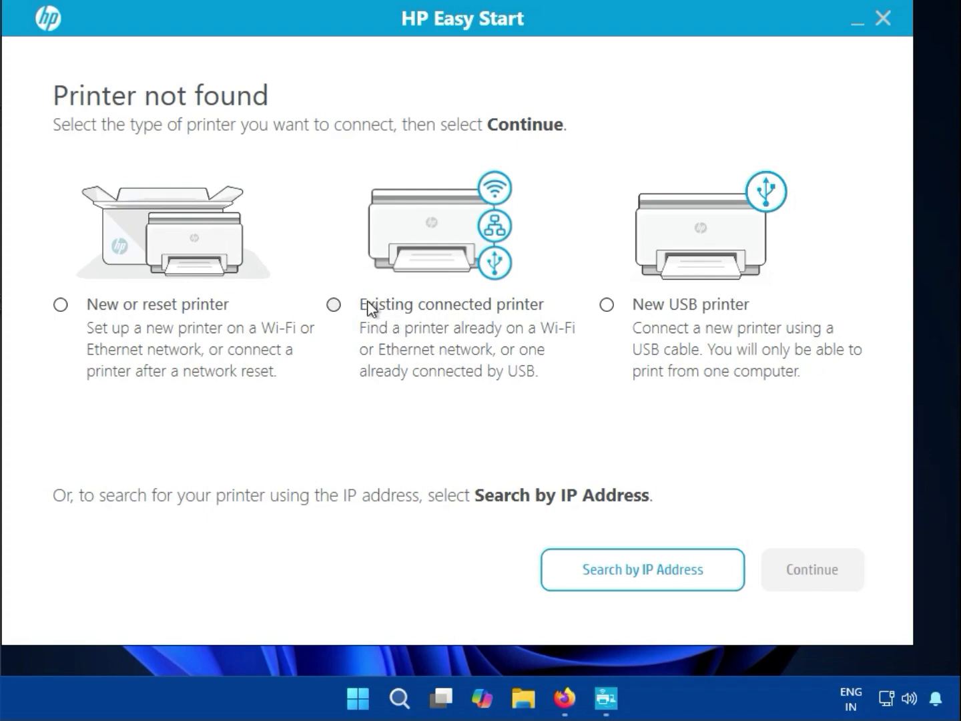
mouse_move(353, 311)
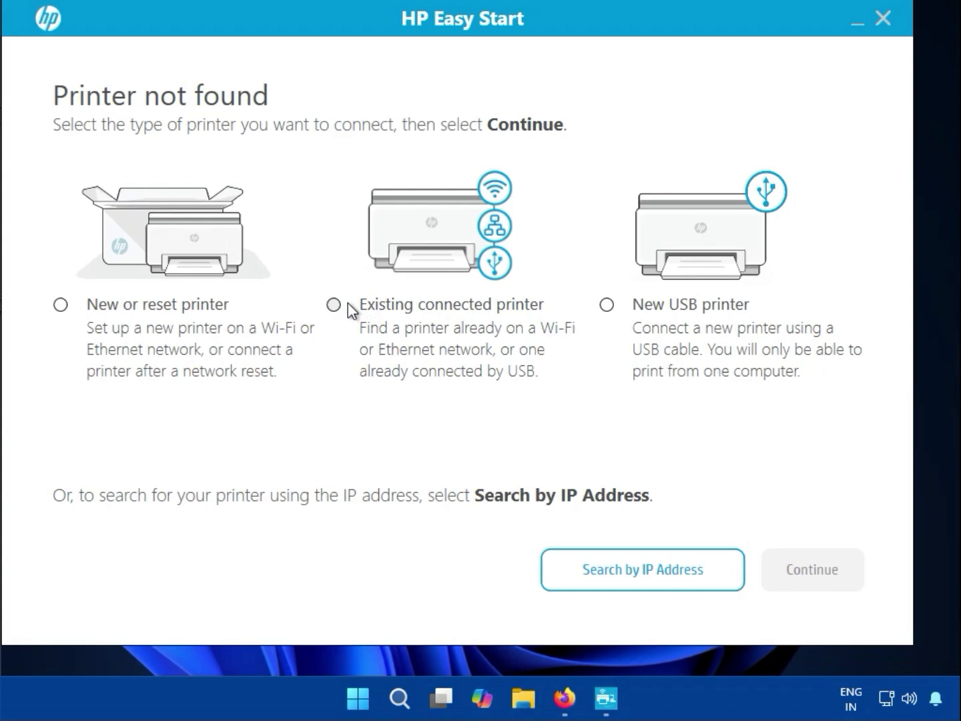
mouse_move(606, 316)
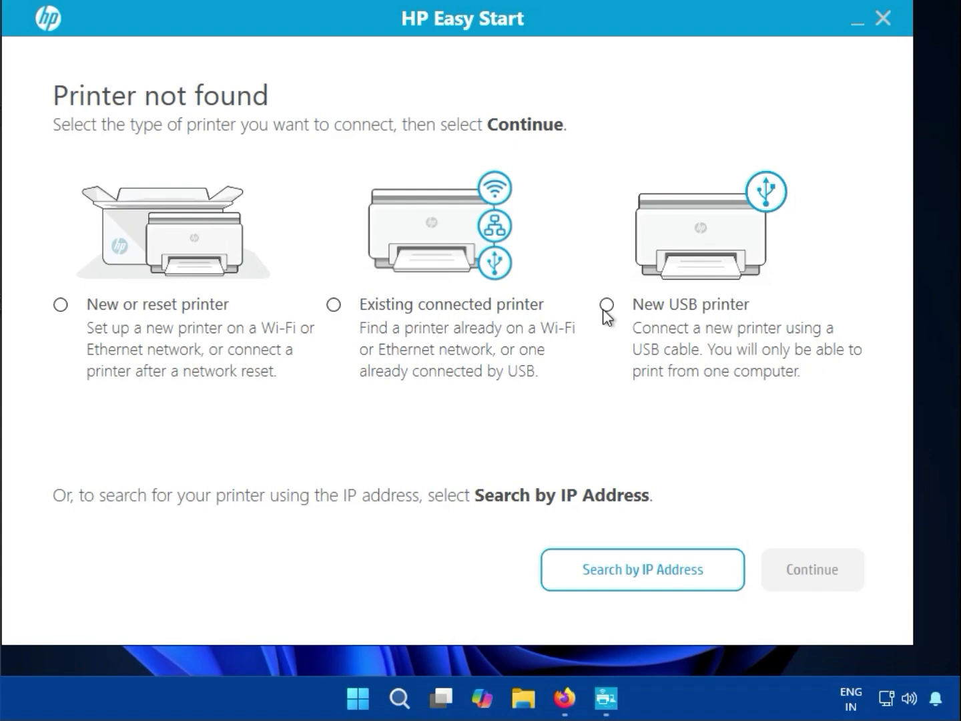
mouse_move(757, 203)
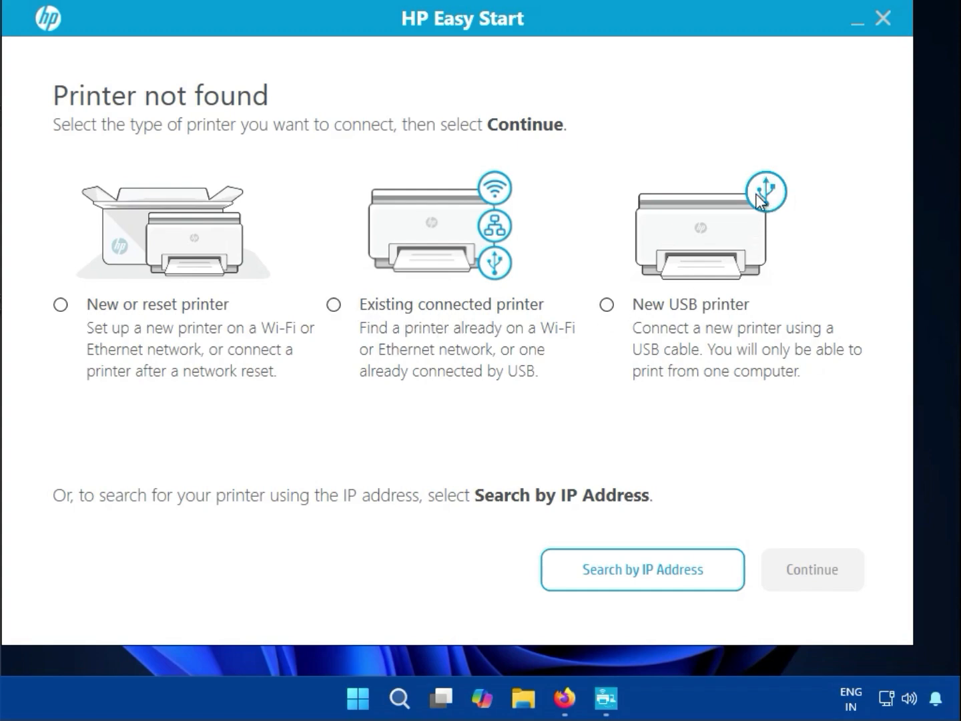
mouse_move(766, 197)
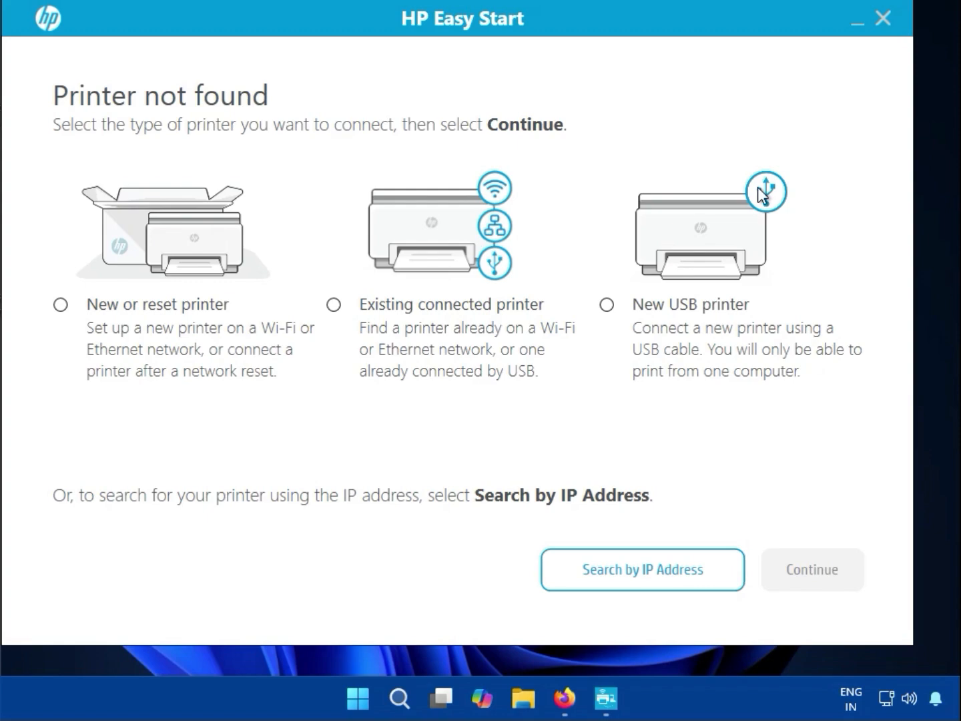
mouse_move(634, 351)
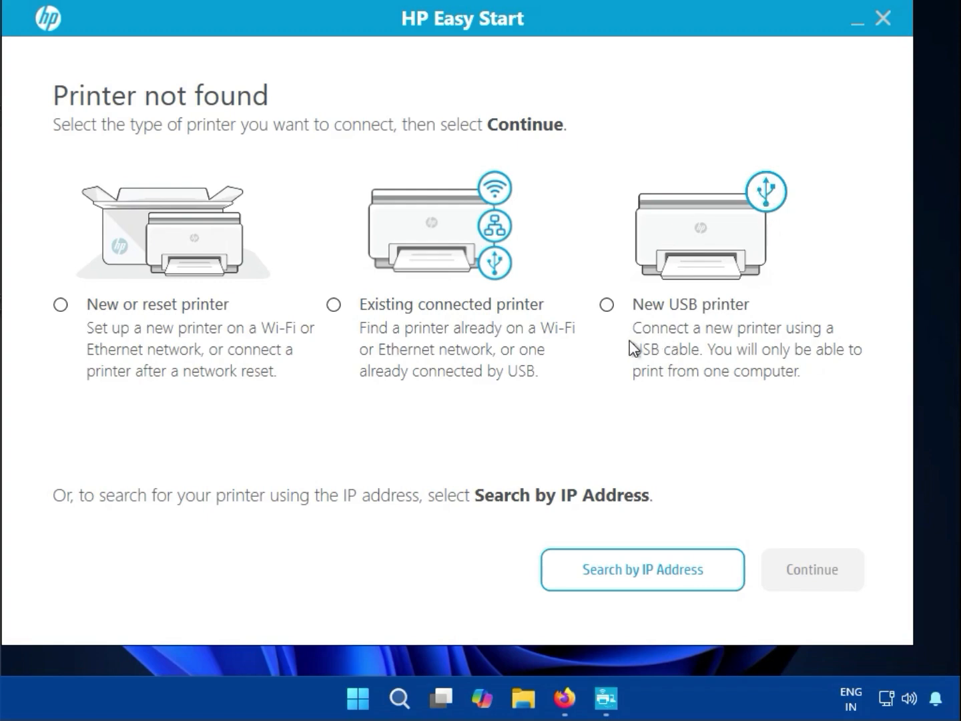
mouse_move(662, 364)
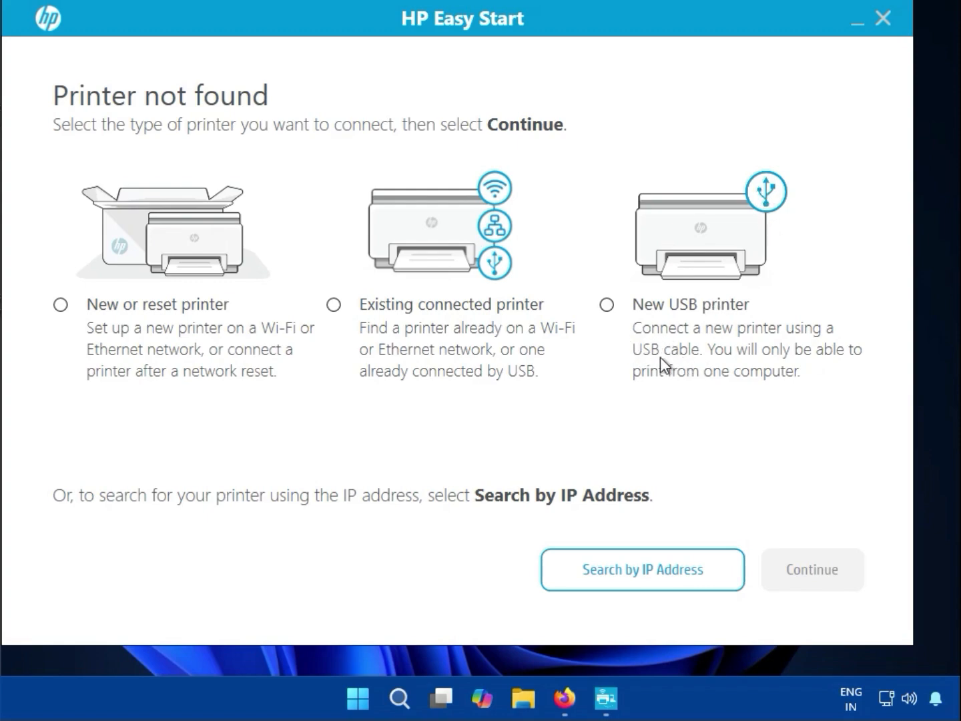
mouse_move(634, 314)
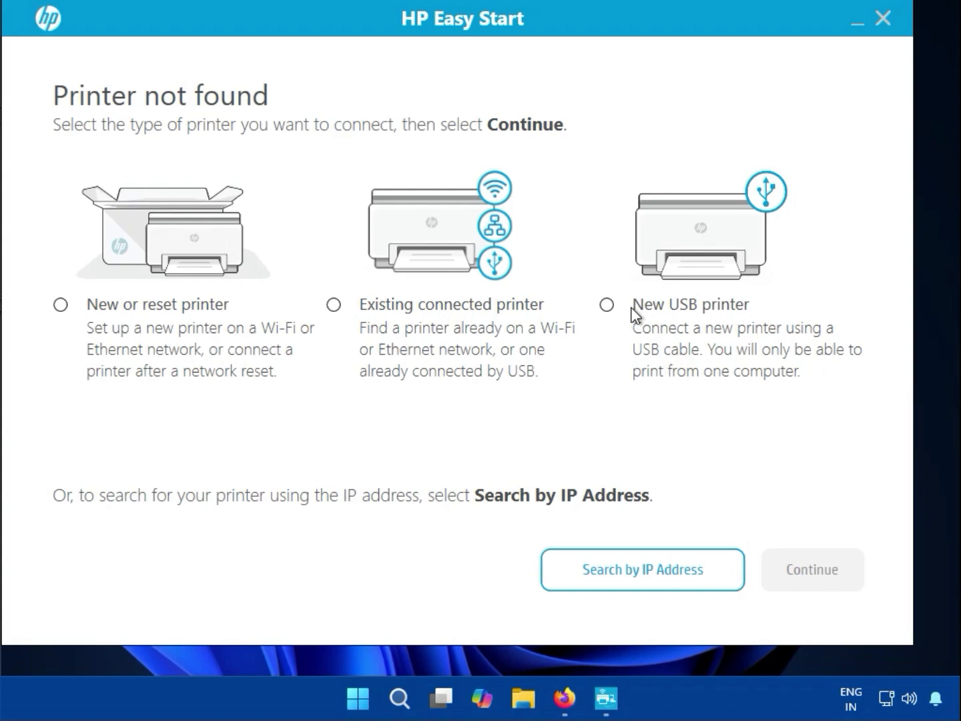
mouse_move(603, 311)
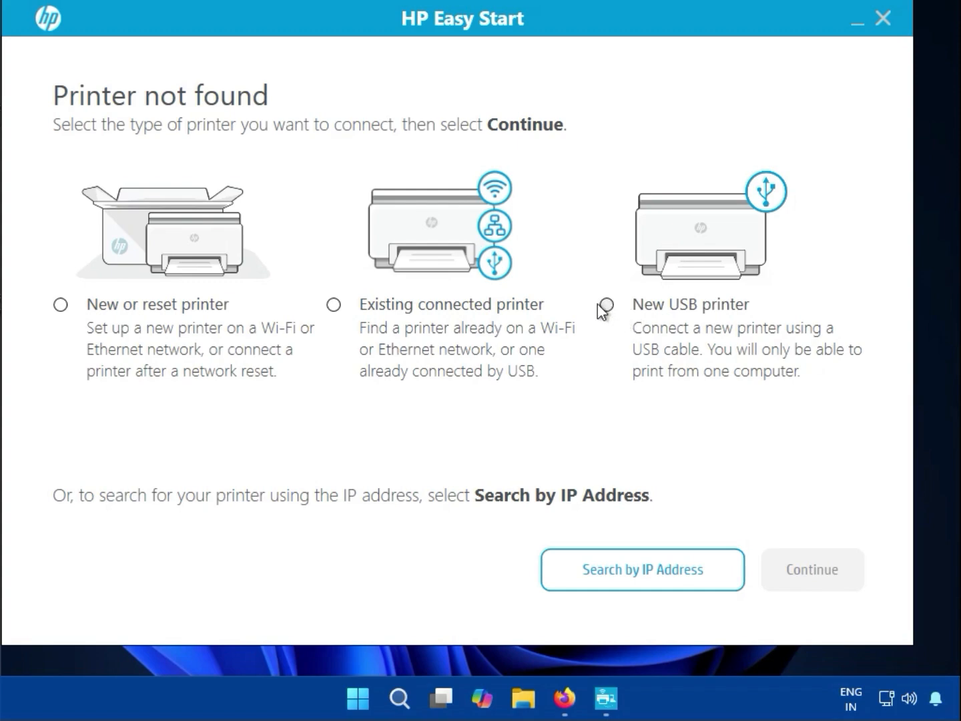
mouse_move(442, 391)
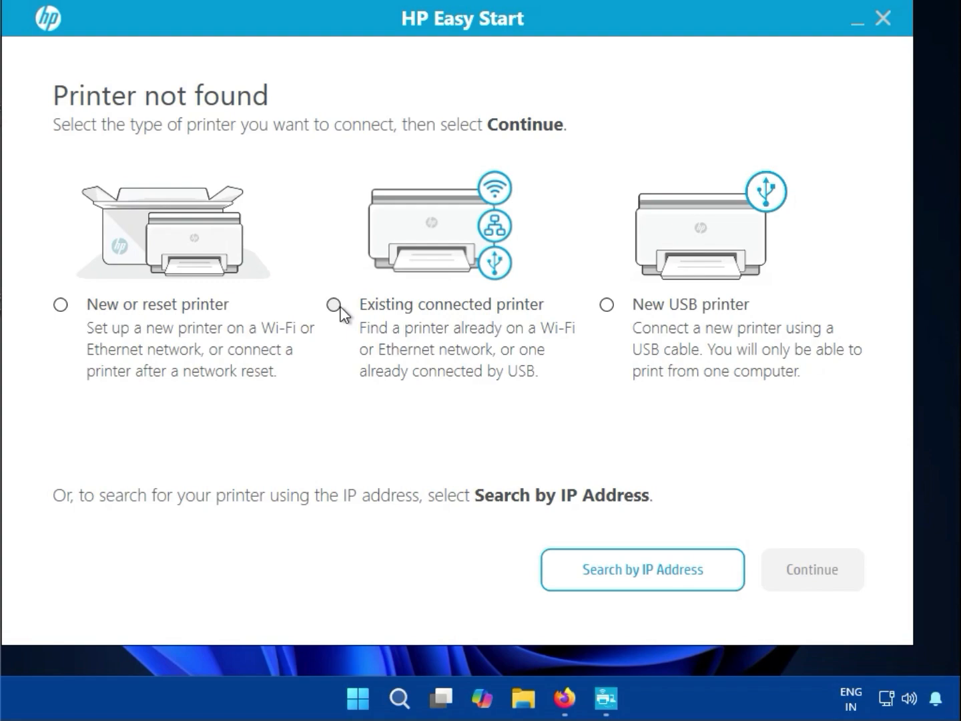
mouse_move(459, 217)
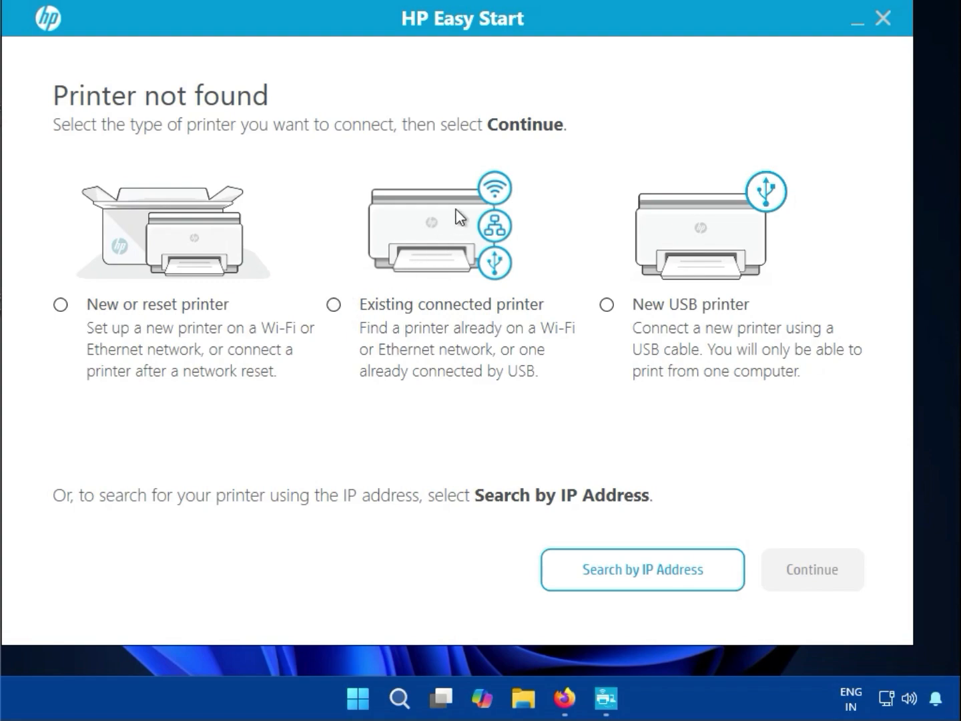
mouse_move(497, 272)
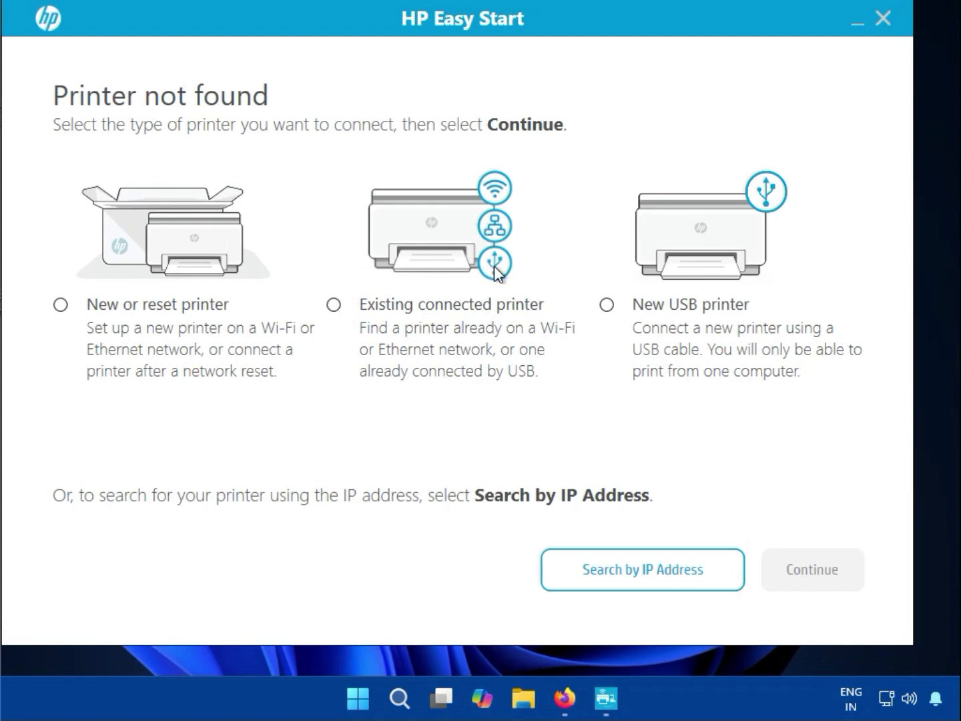
mouse_move(471, 213)
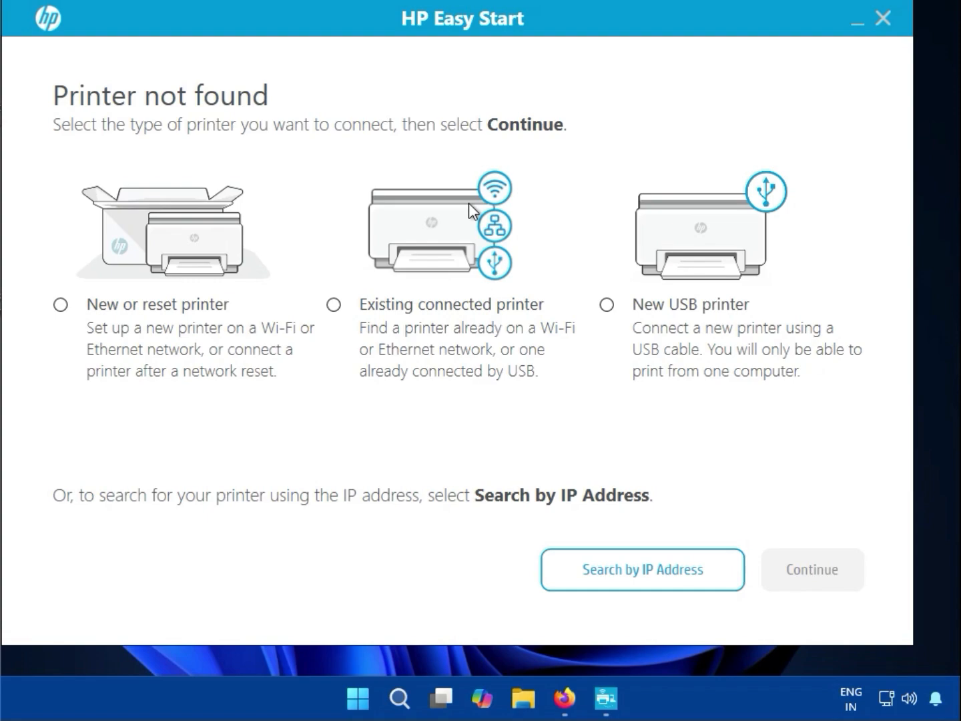
click(333, 305)
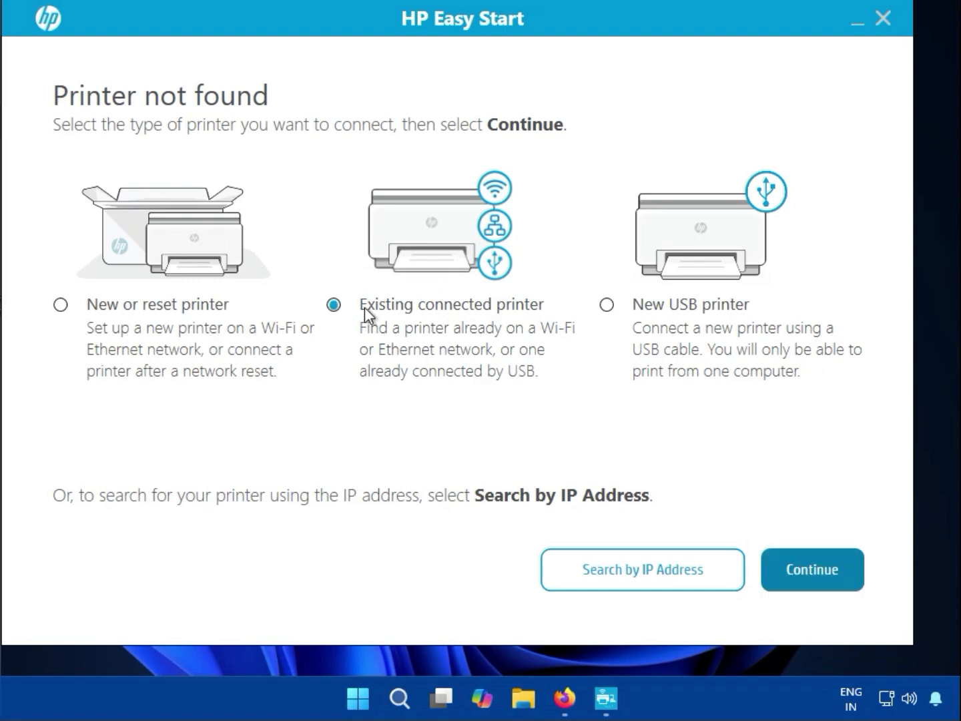
mouse_move(166, 314)
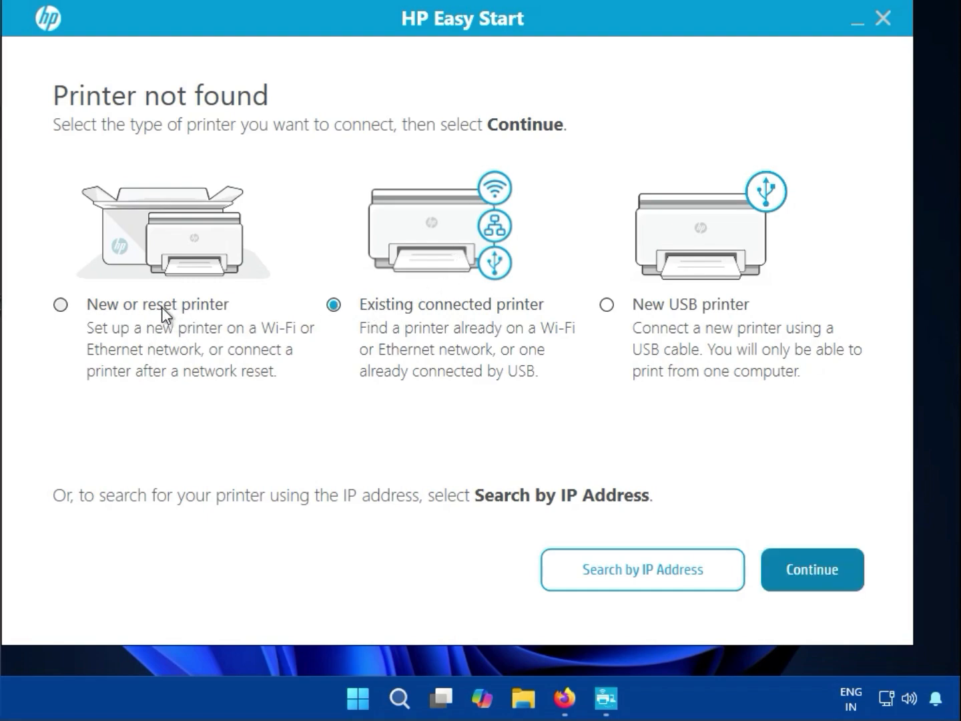
mouse_move(812, 570)
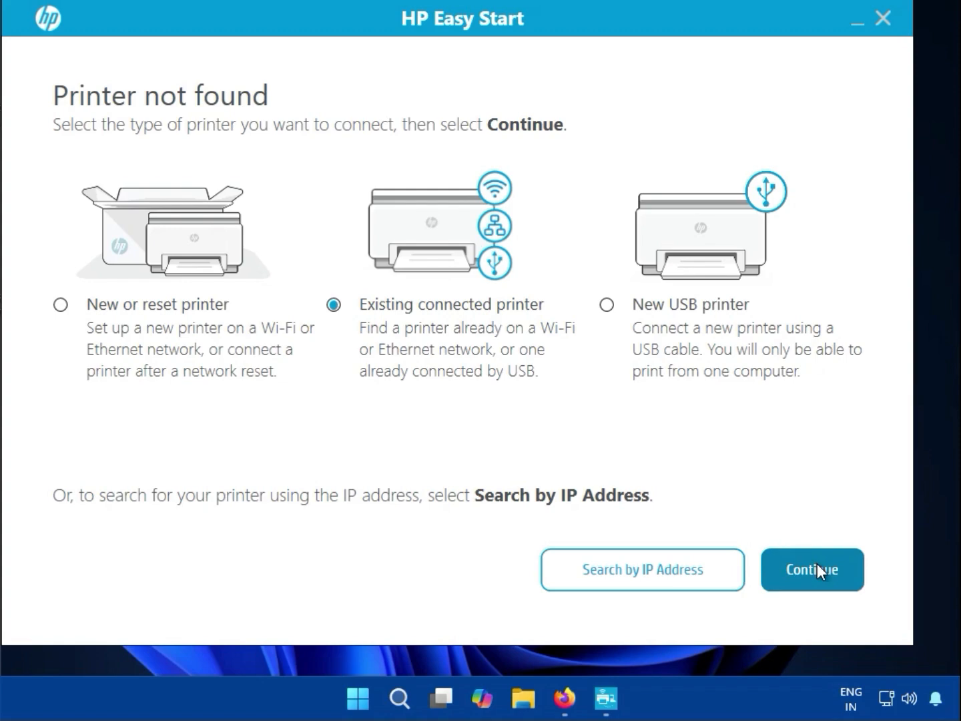
click(812, 569)
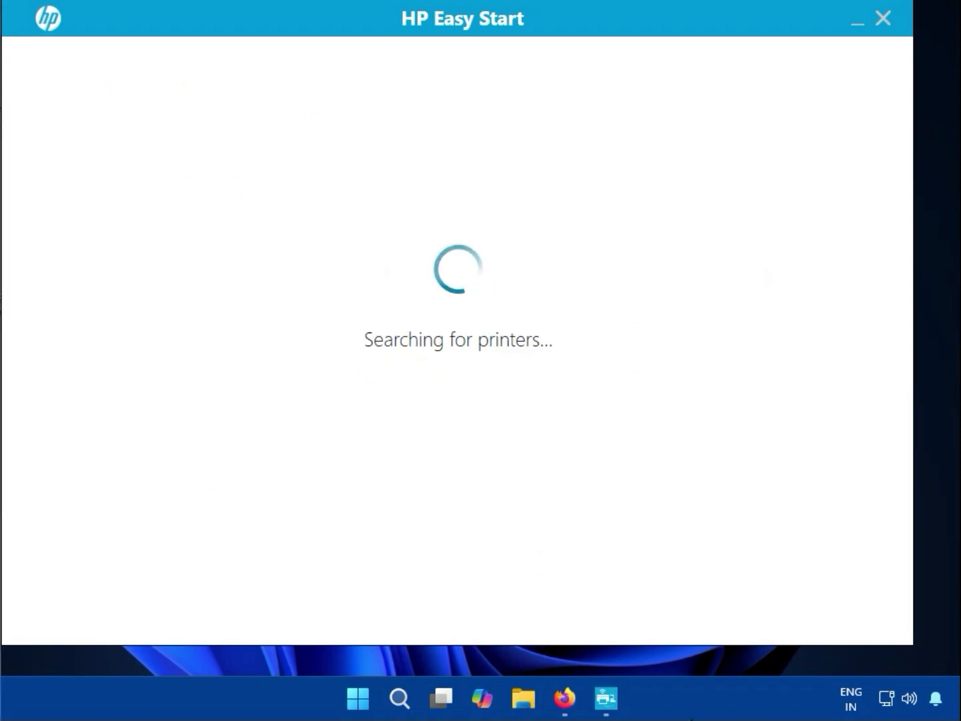
mouse_move(377, 347)
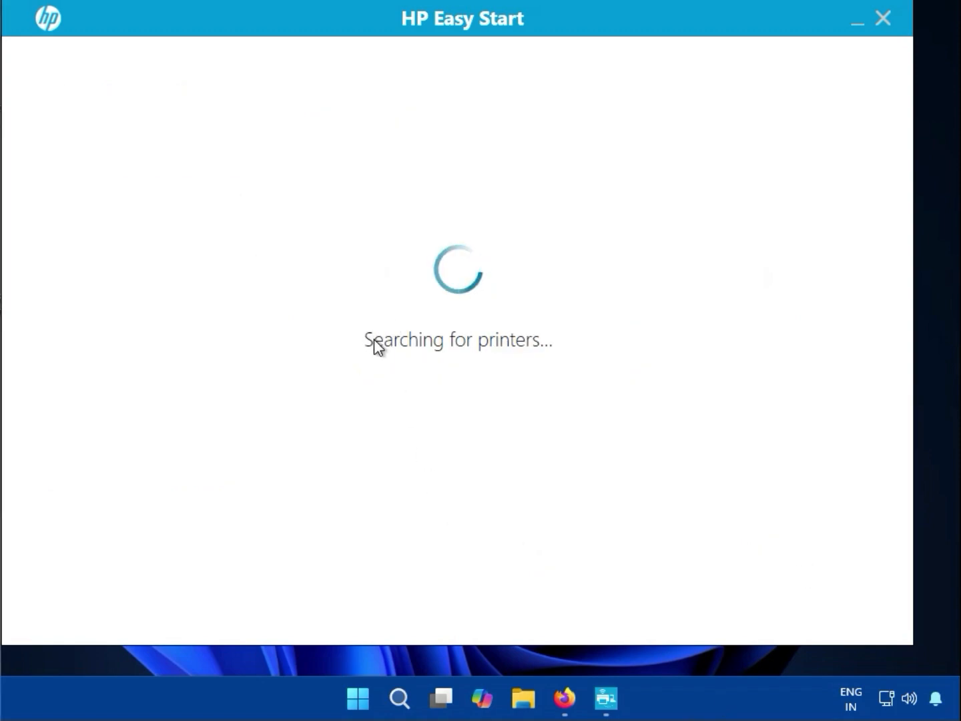
mouse_move(537, 352)
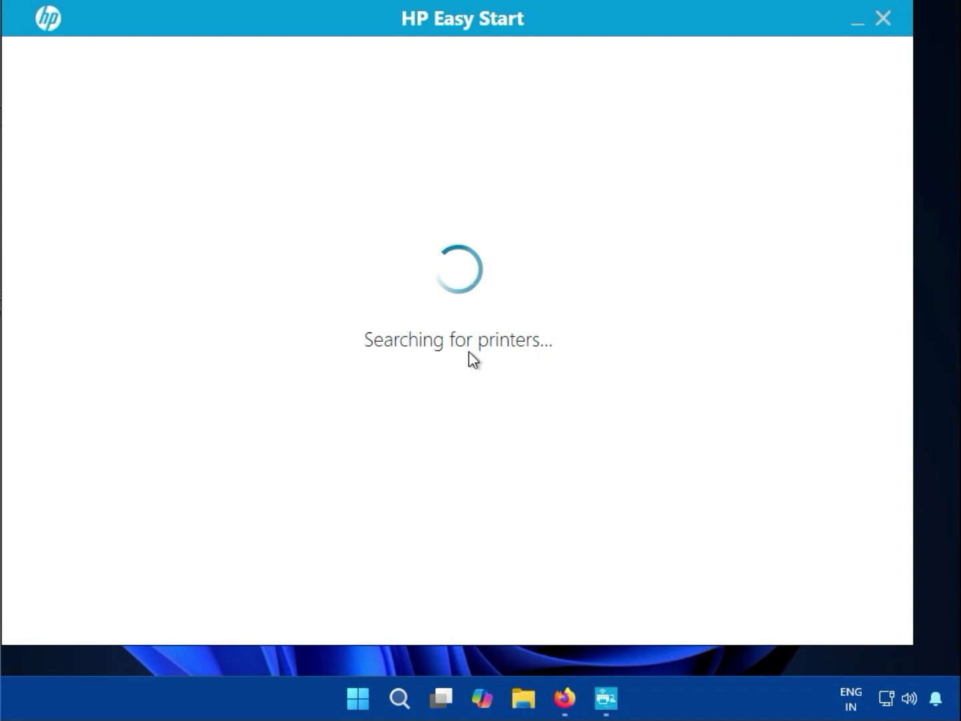
mouse_move(507, 363)
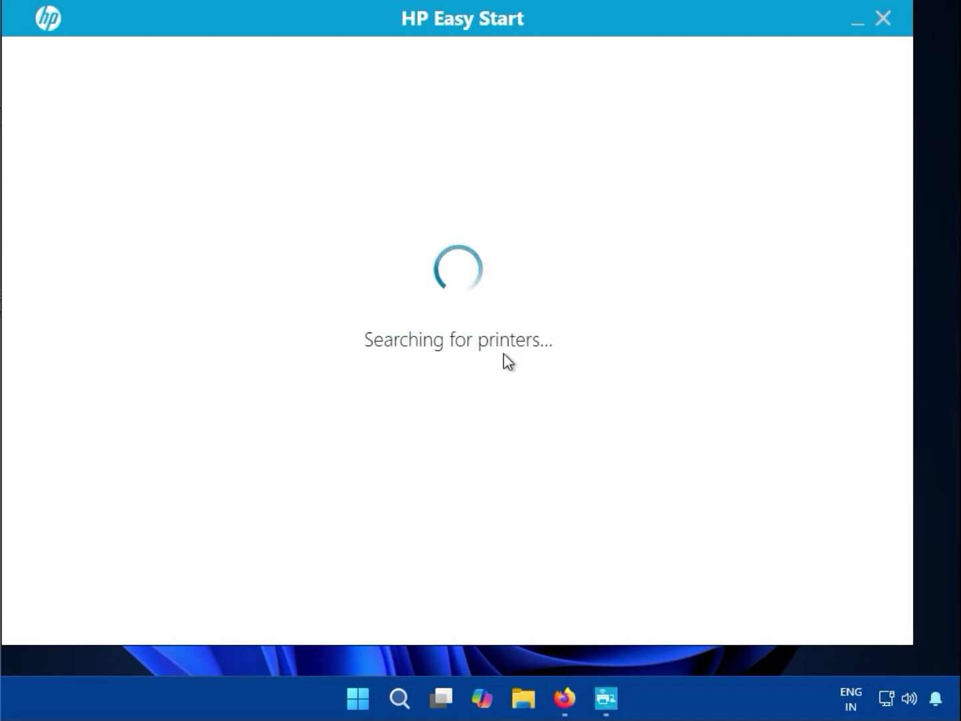
mouse_move(372, 549)
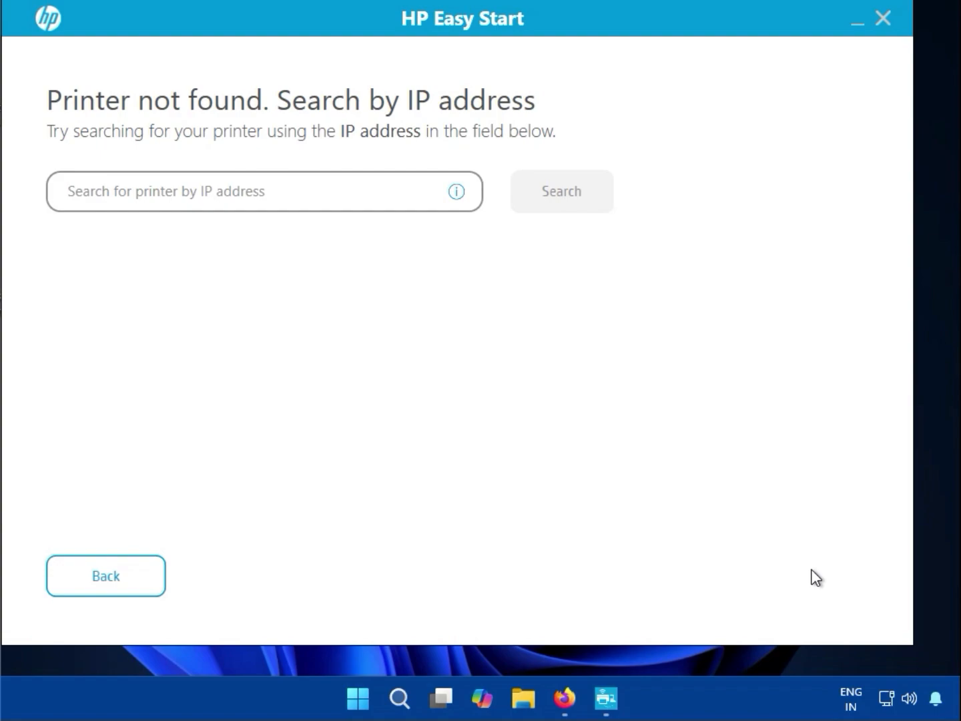
mouse_move(205, 213)
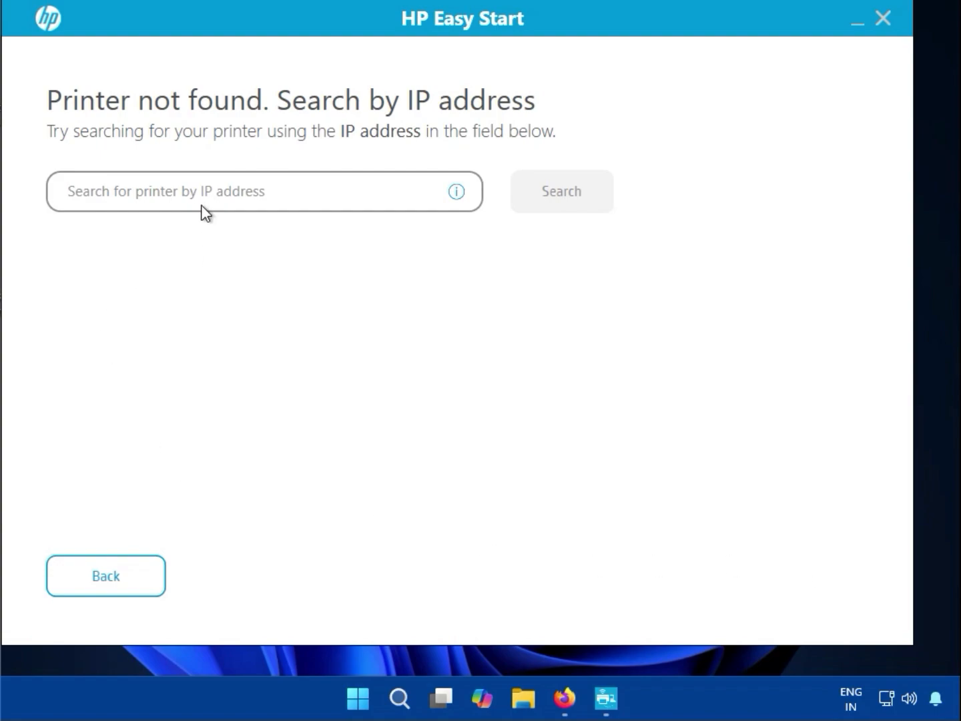
Step: Enter 192.168.0.10 in the search-for-printer-by-IP field
click(140, 191)
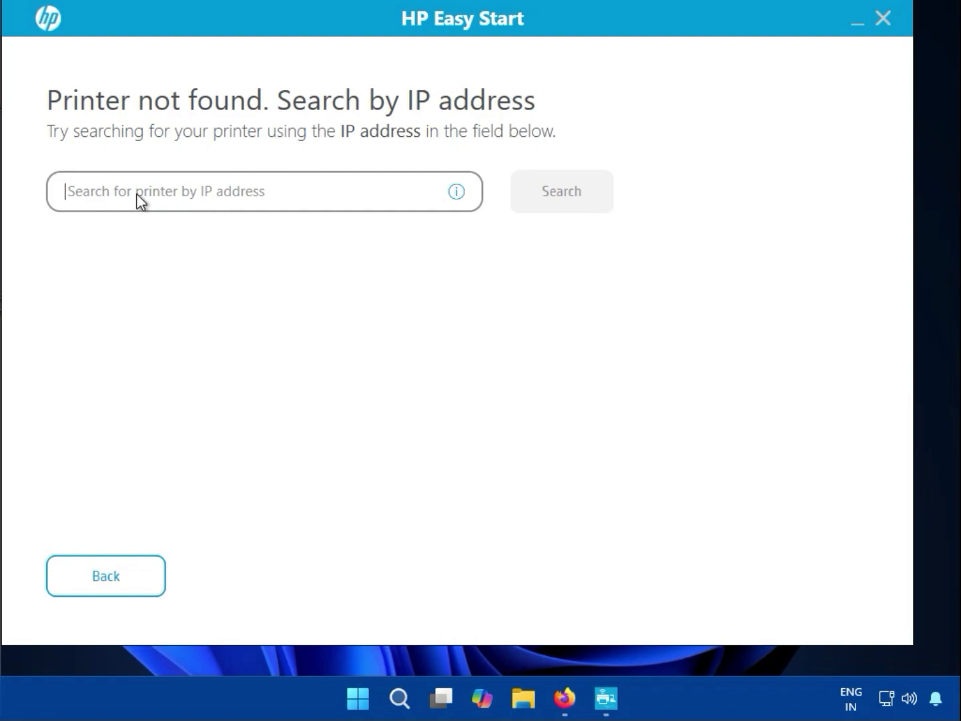
text(192.16)
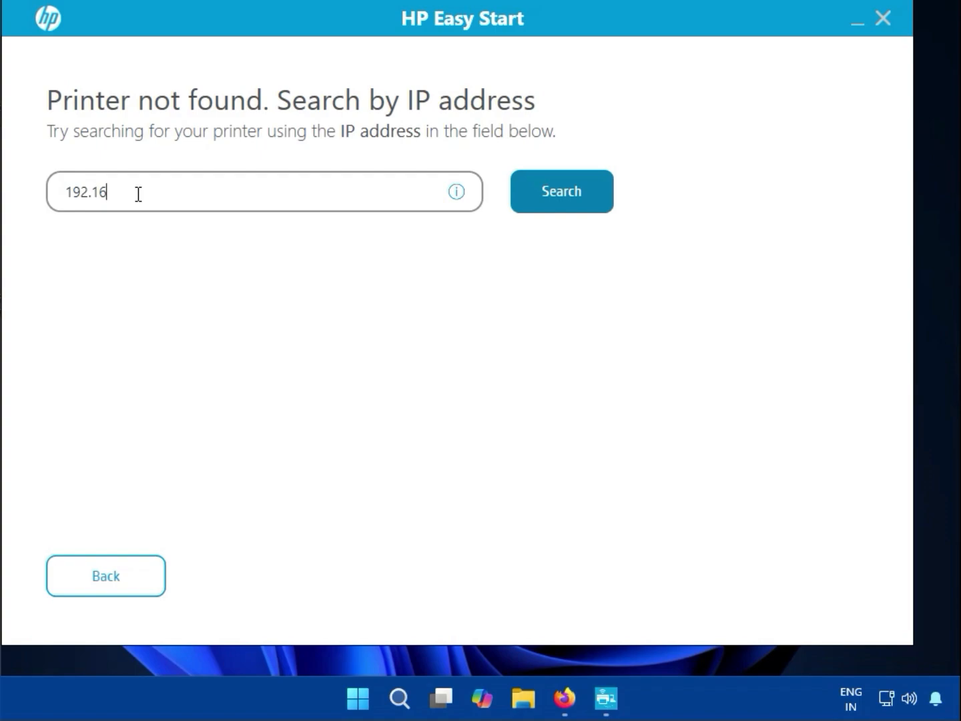
text(8.)
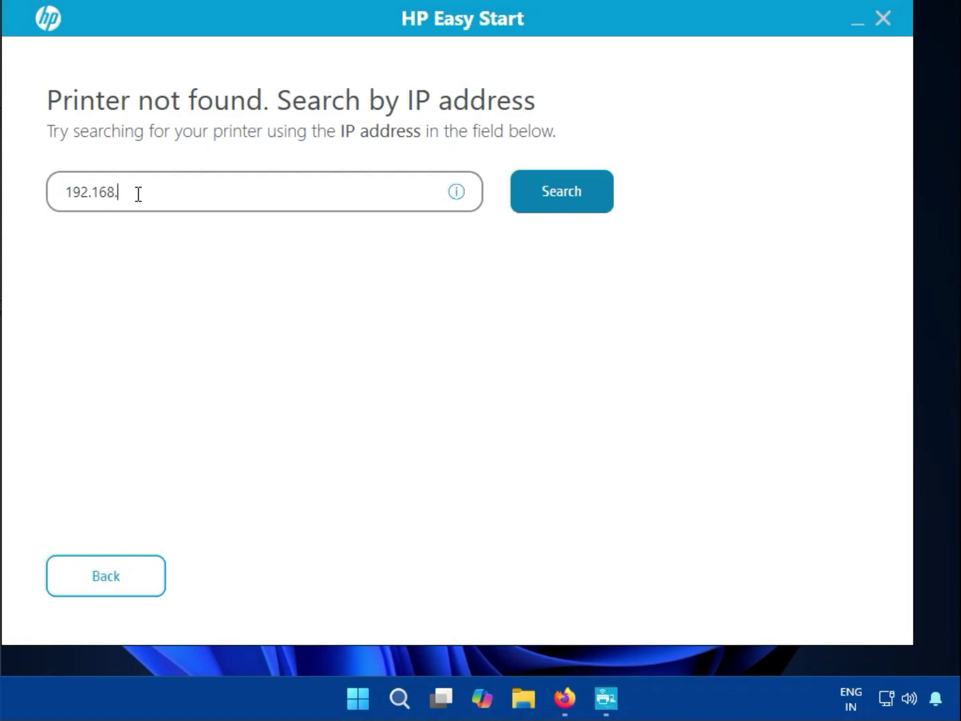
text(0.)
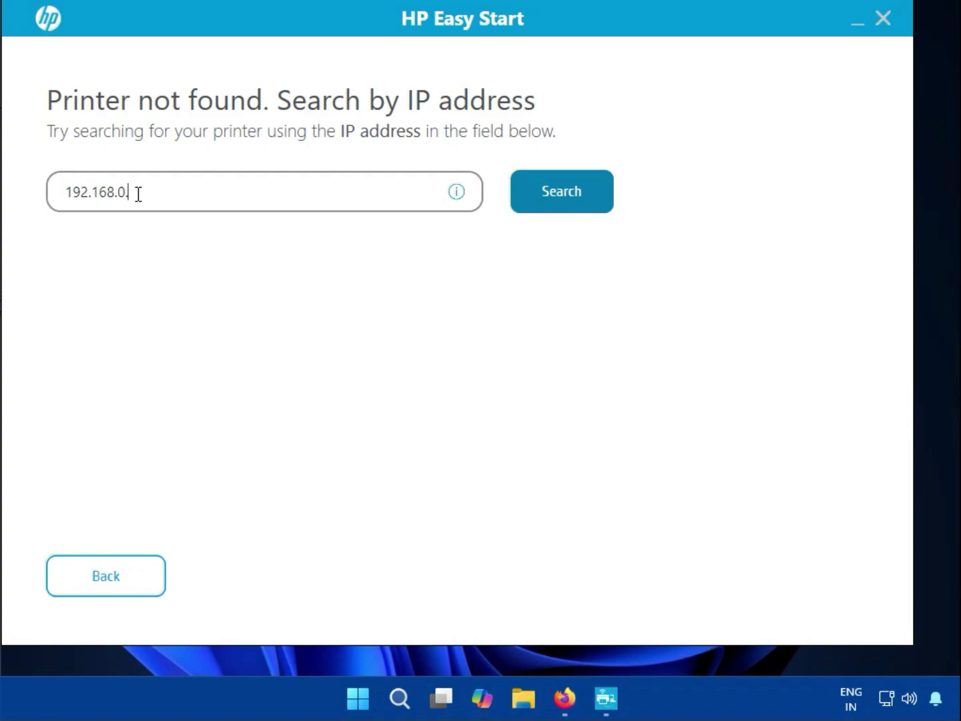
text(10)
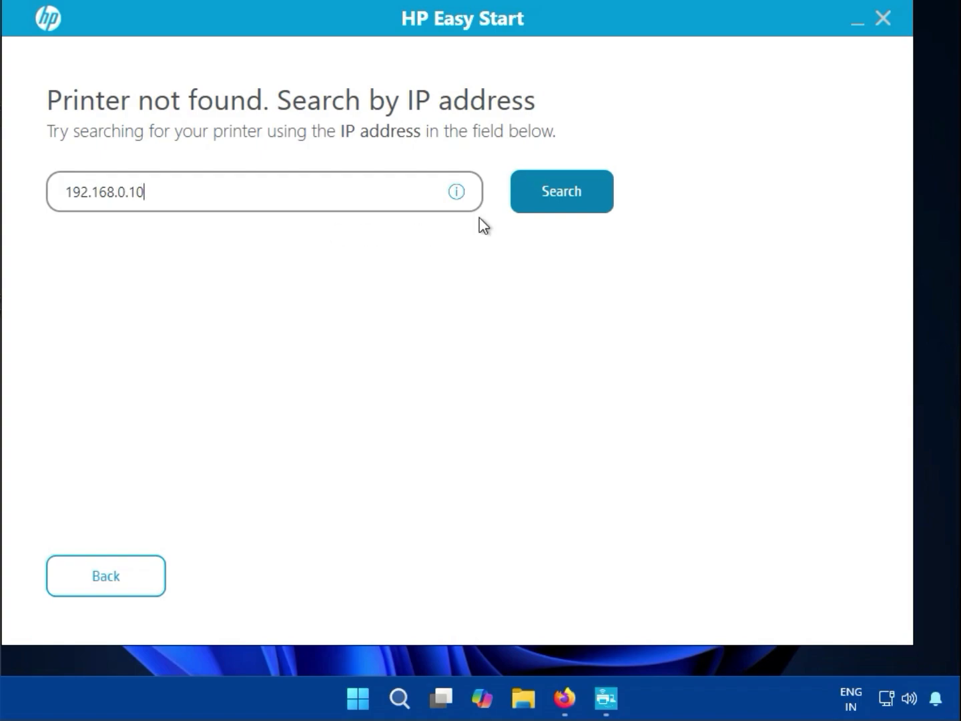
mouse_move(502, 631)
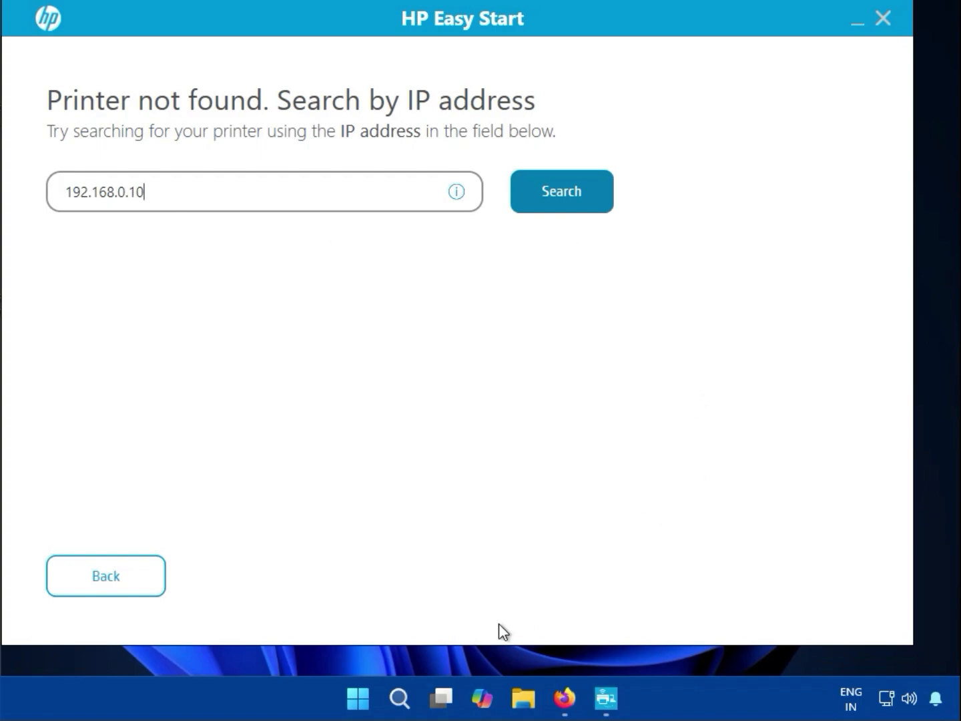
mouse_move(799, 340)
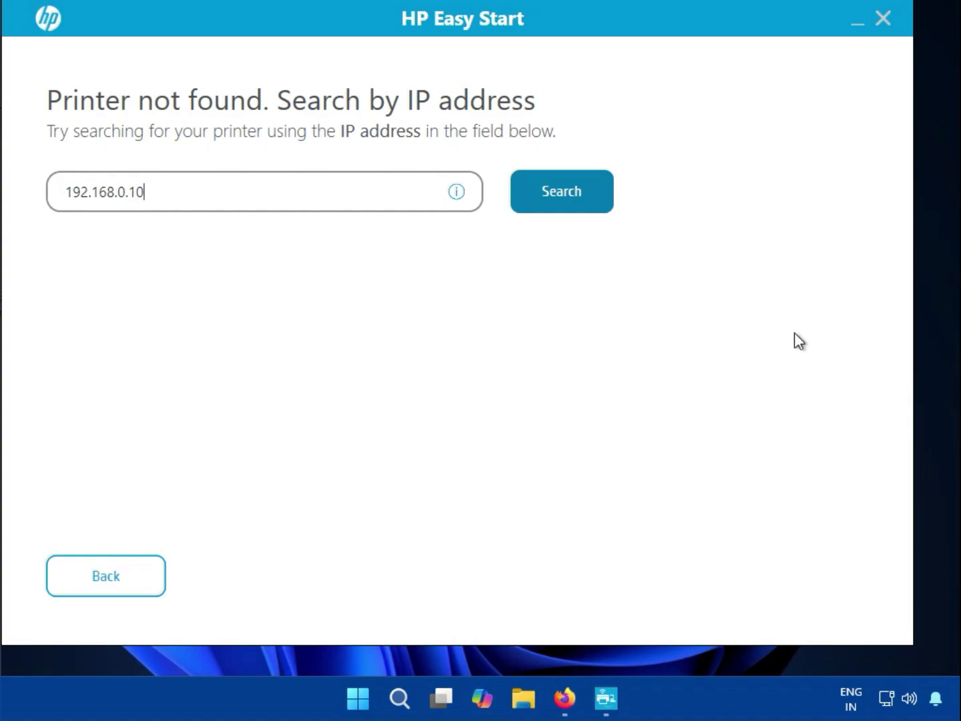
click(850, 699)
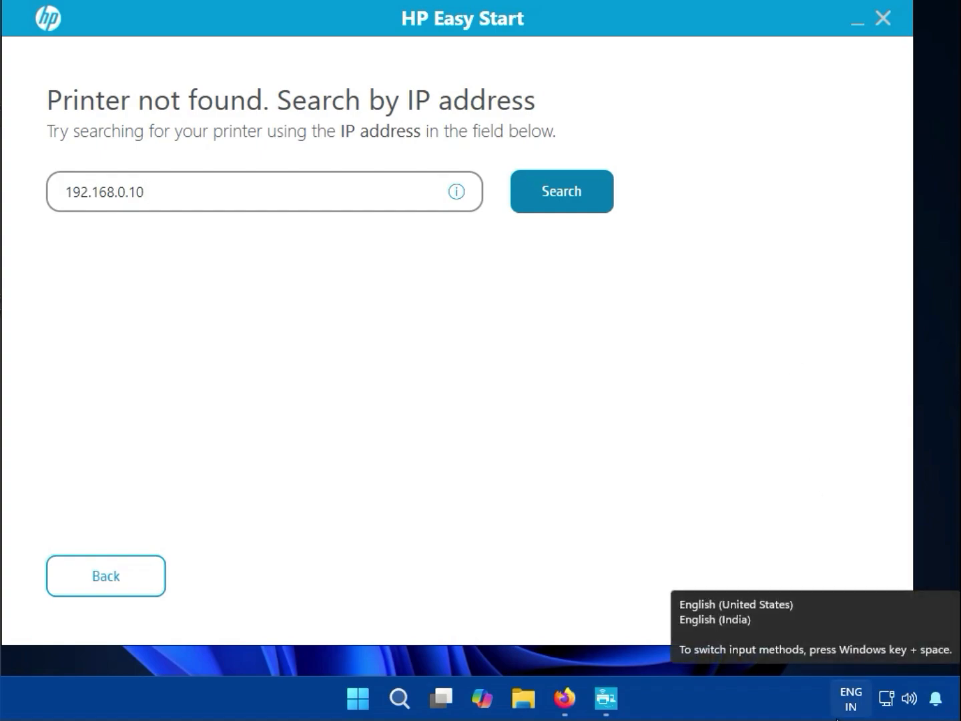